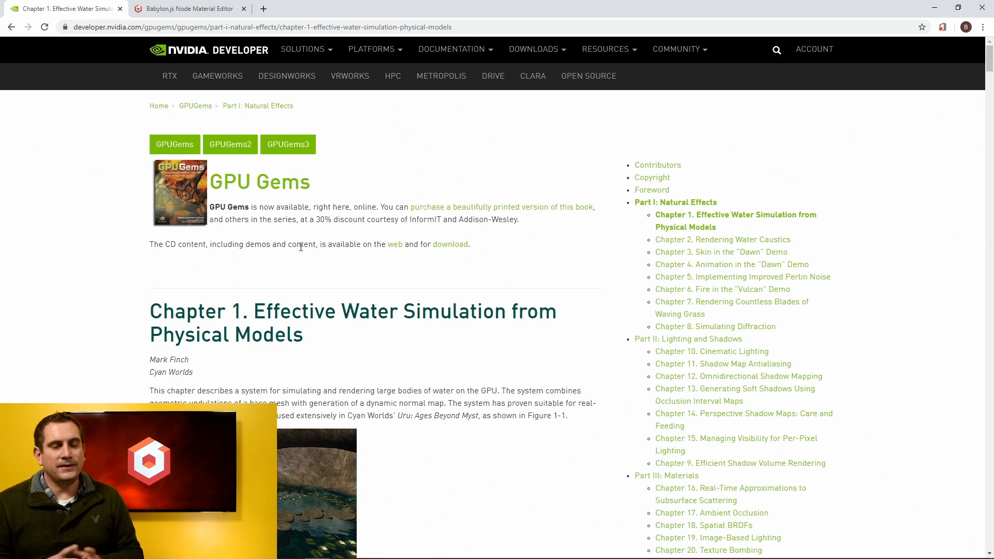
- Scroll the water simulation chapter past the Sum of Sines sections to the Gerstner Waves Equation 9
scroll("down", 3)
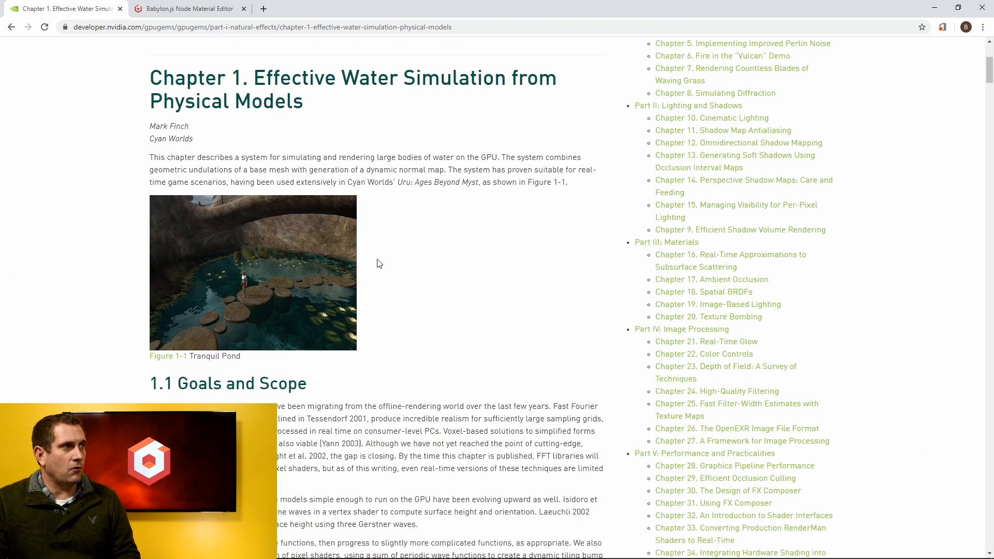
scroll("down", 3)
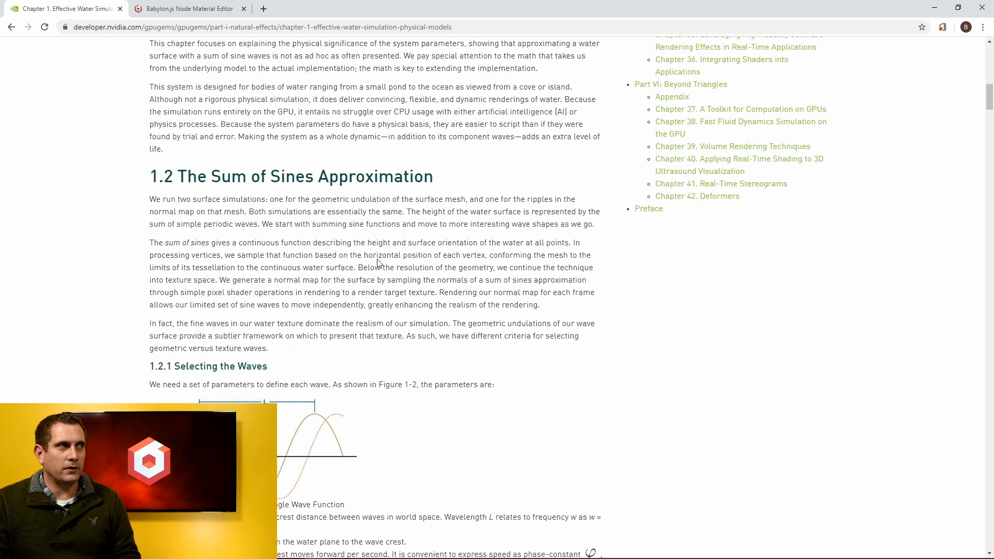
scroll("down", 3)
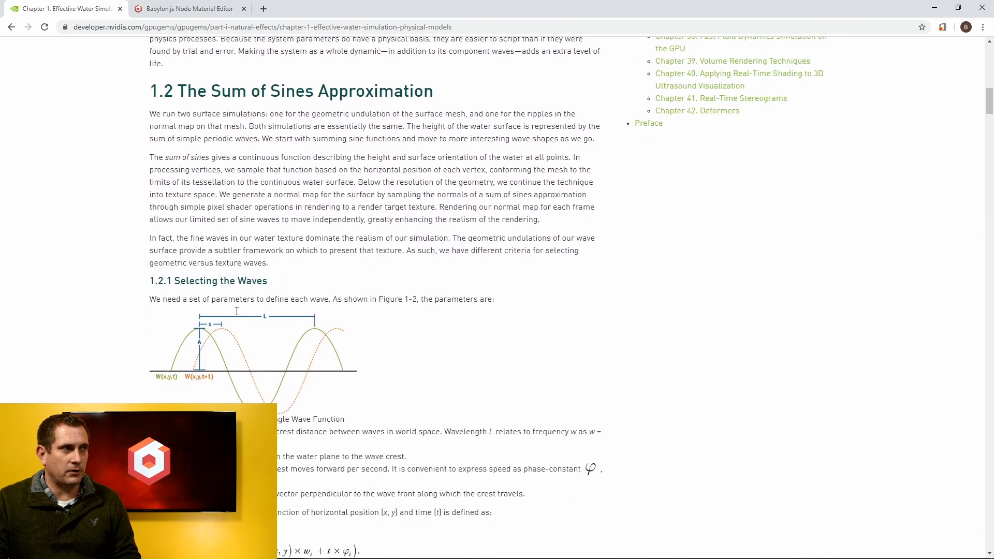
scroll("down", 3)
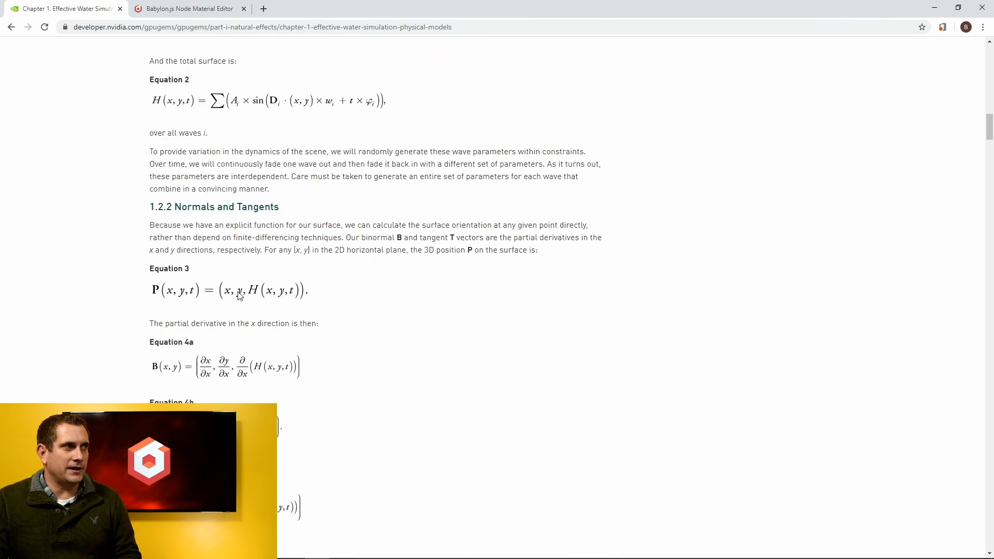
scroll("down", 3)
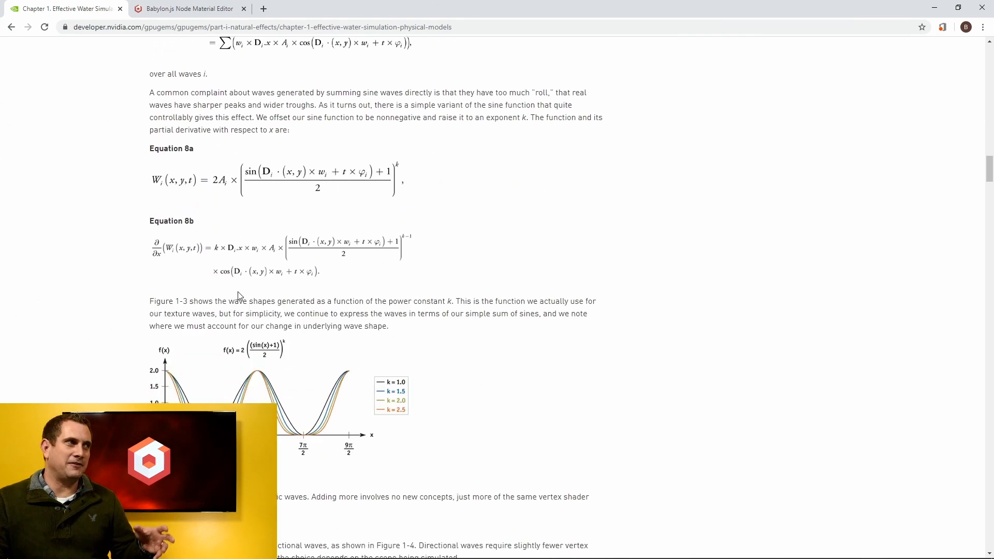
scroll("down", 3)
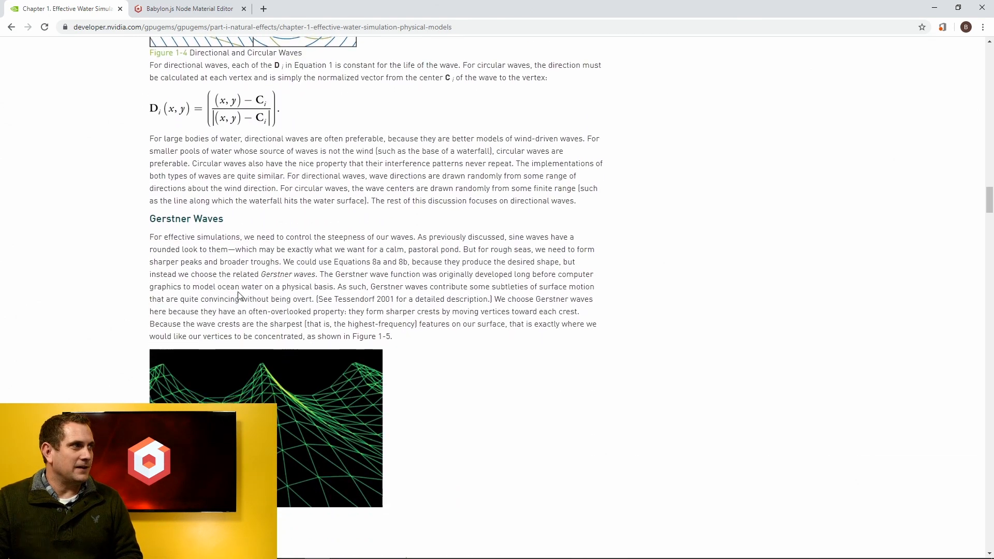
scroll("down", 3)
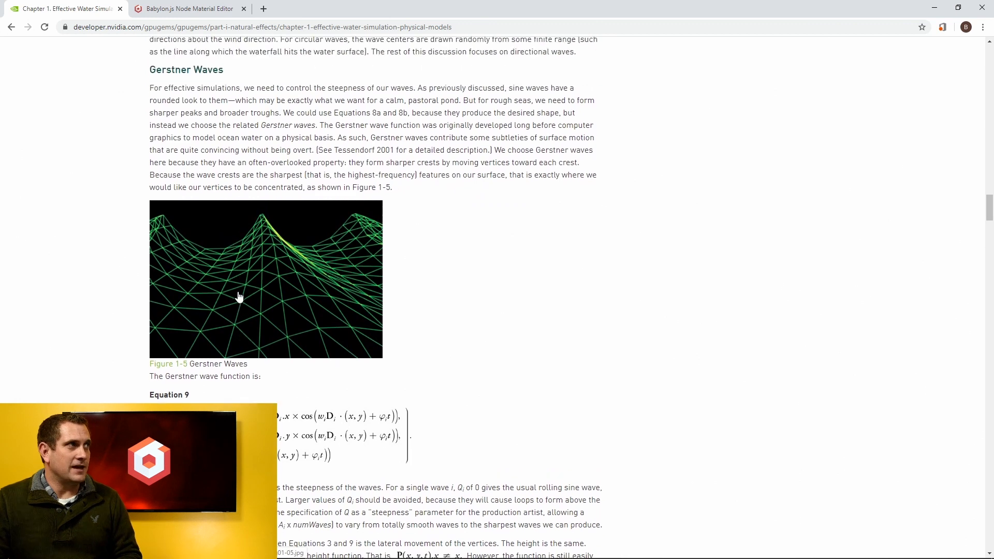
mouse_move(253, 286)
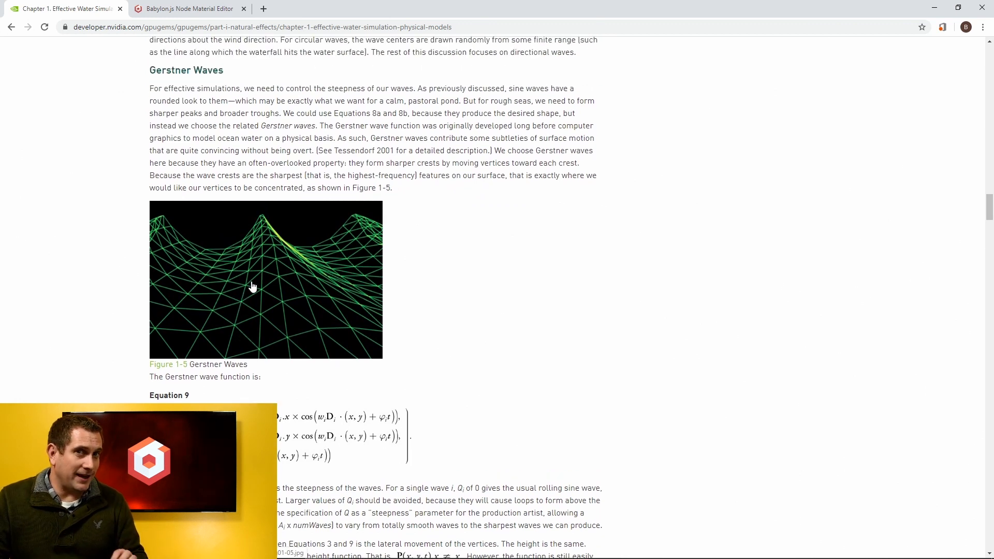
scroll("down", 3)
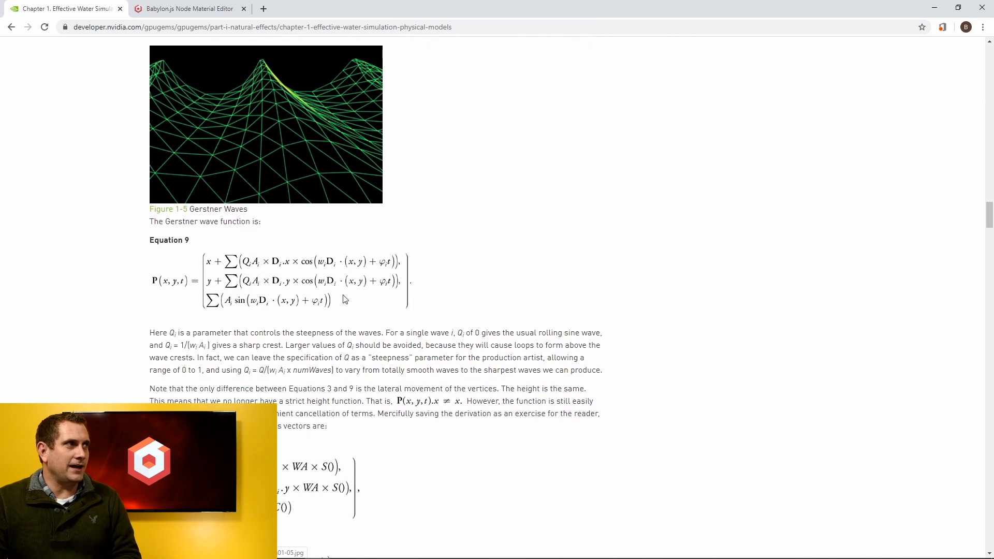
mouse_move(409, 317)
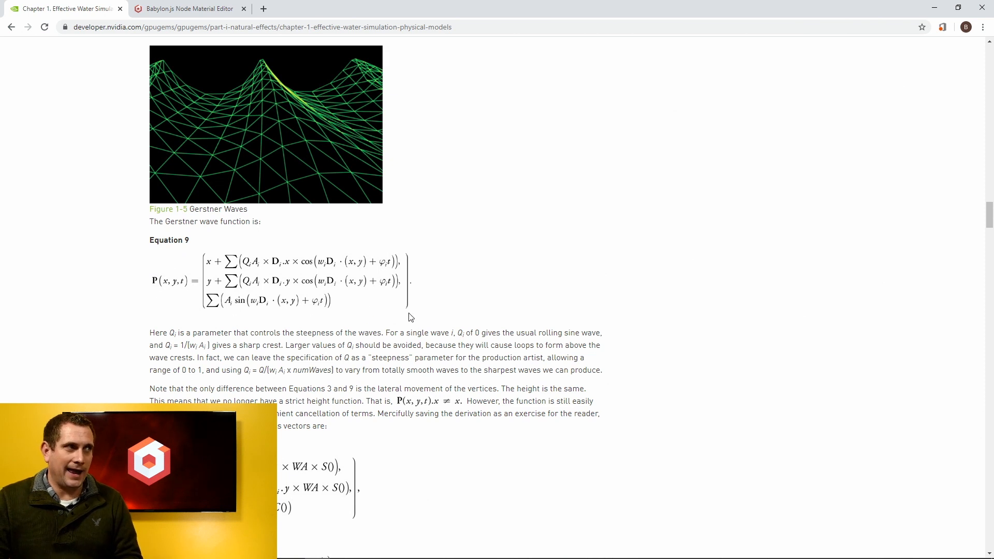
mouse_move(442, 269)
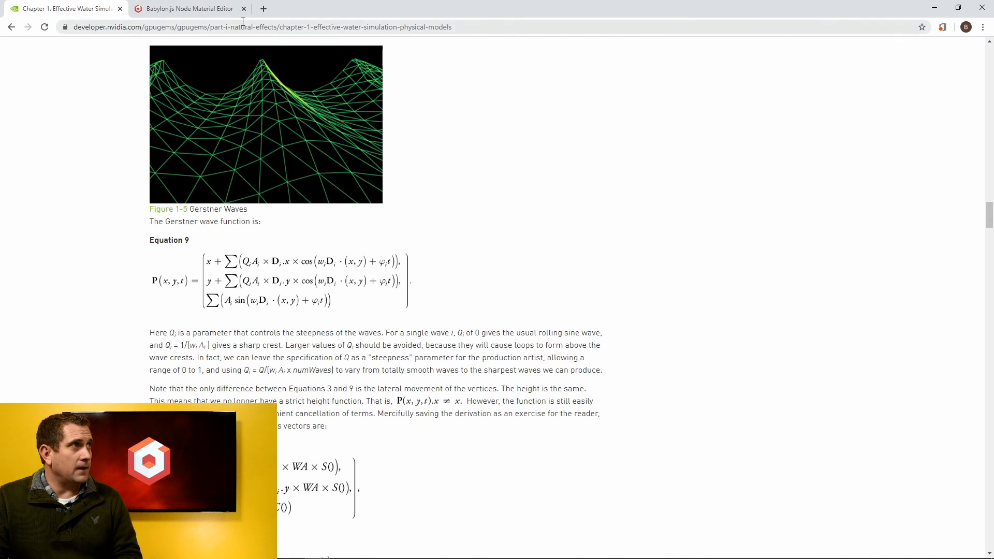
- Switch to the Node Material Editor and zoom out to see the whole sine-wave vertex graph
left_click(188, 8)
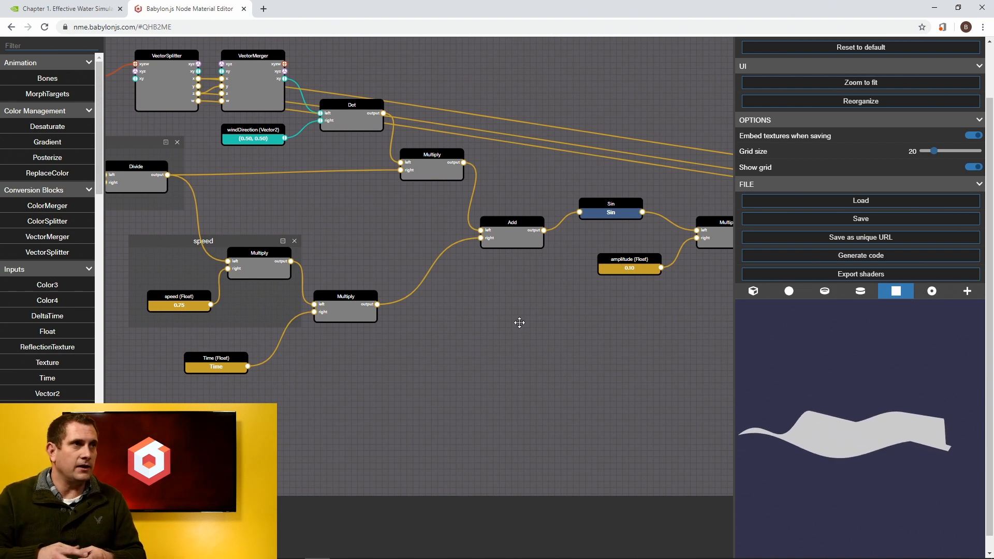
mouse_move(520, 303)
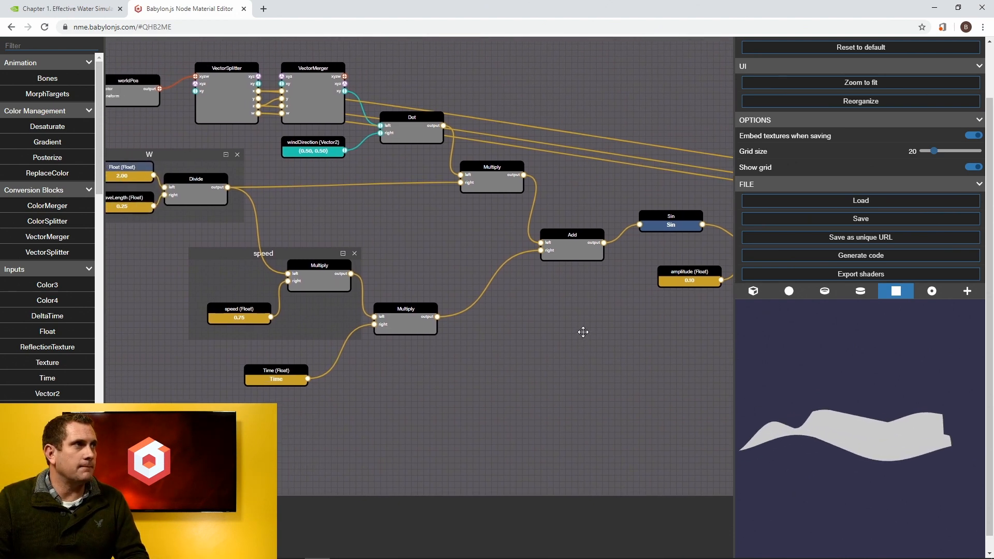
scroll("down", 3)
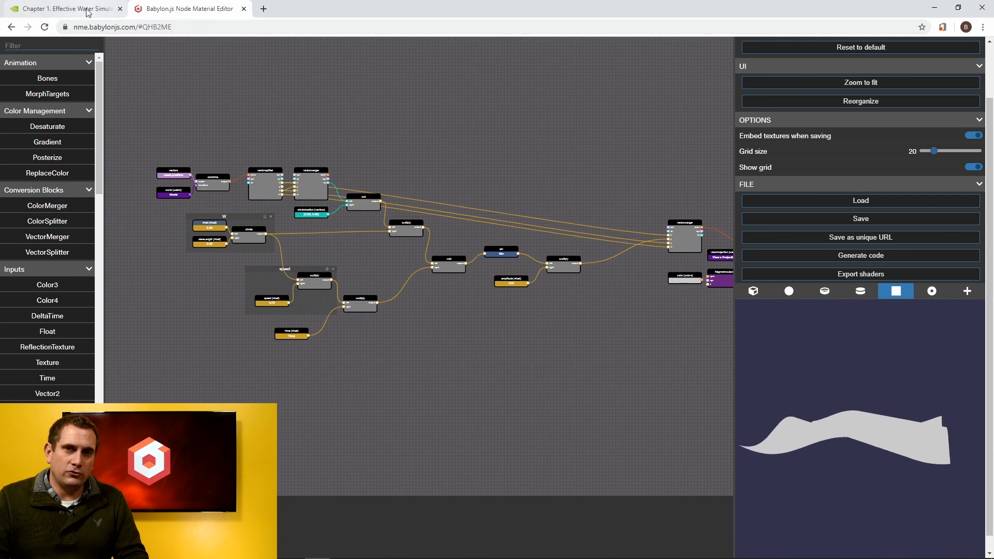
- Return to the GPU Gems chapter showing the Gerstner wave Equation 9
left_click(60, 8)
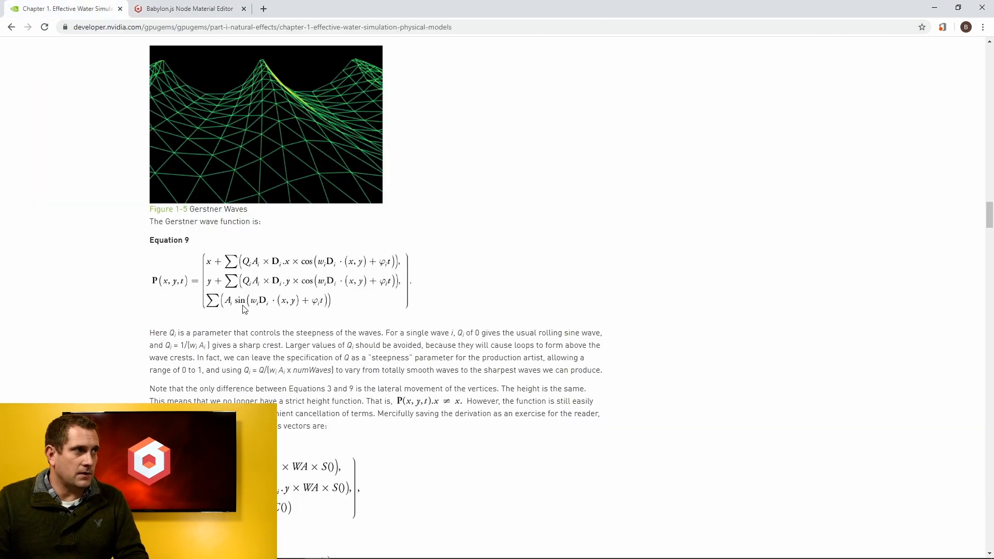
mouse_move(340, 317)
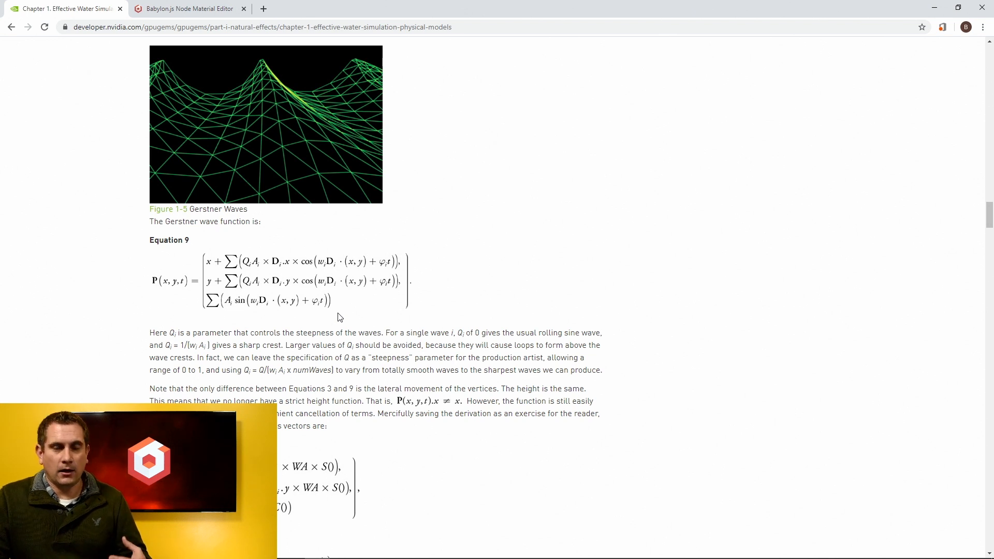
mouse_move(355, 287)
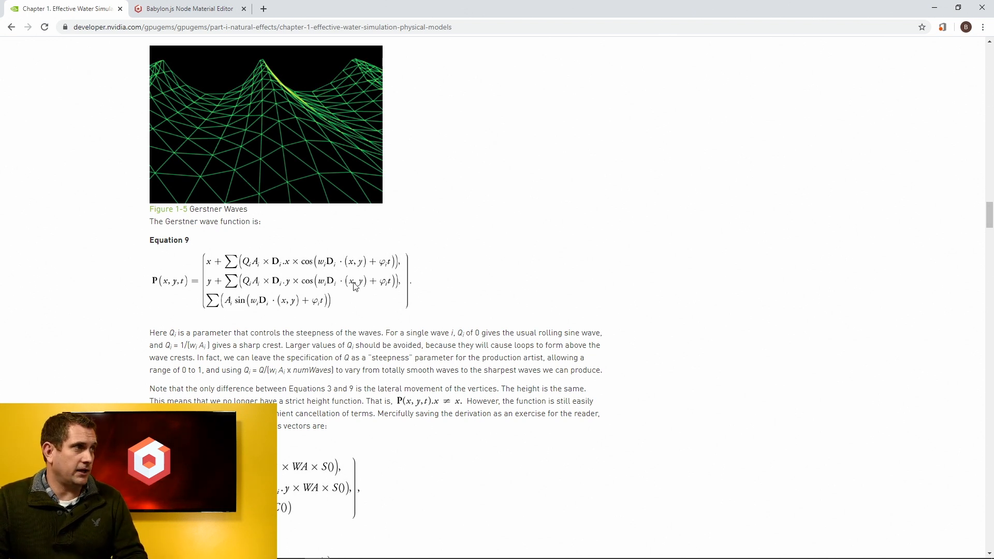
mouse_move(268, 307)
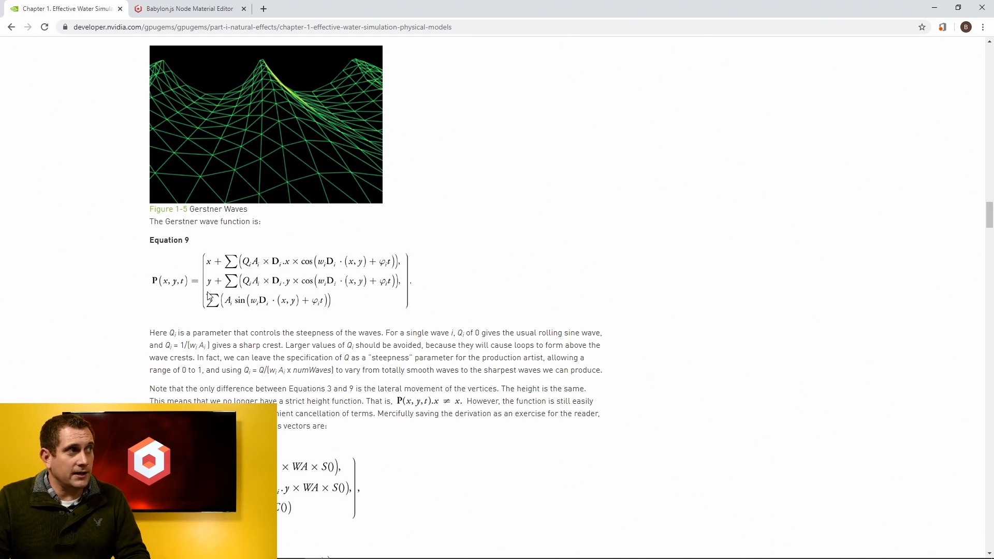
mouse_move(324, 315)
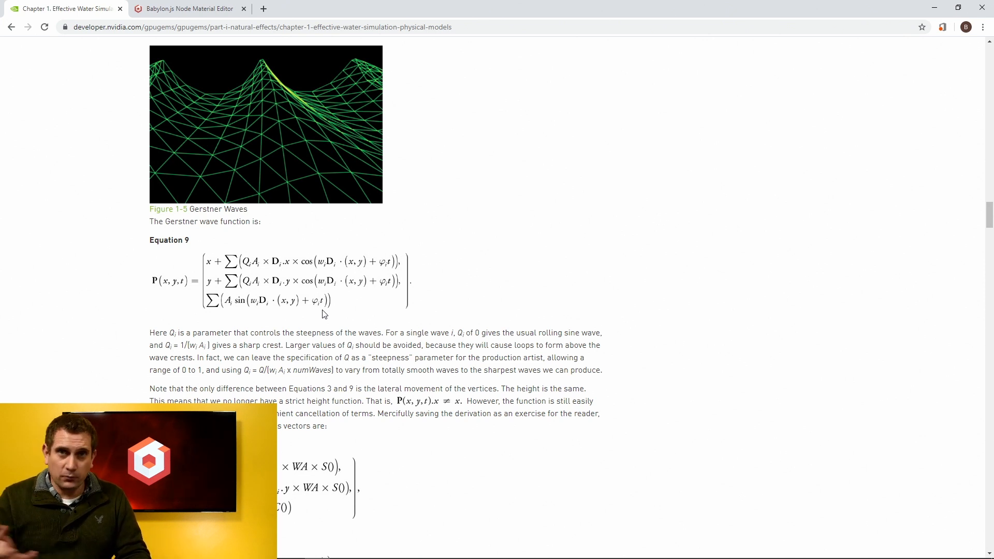
mouse_move(153, 346)
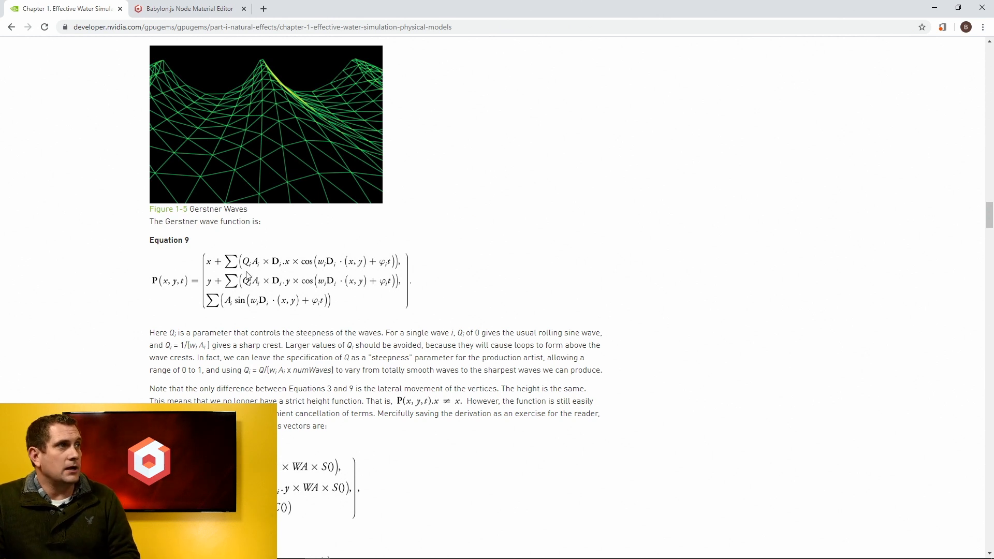
mouse_move(310, 266)
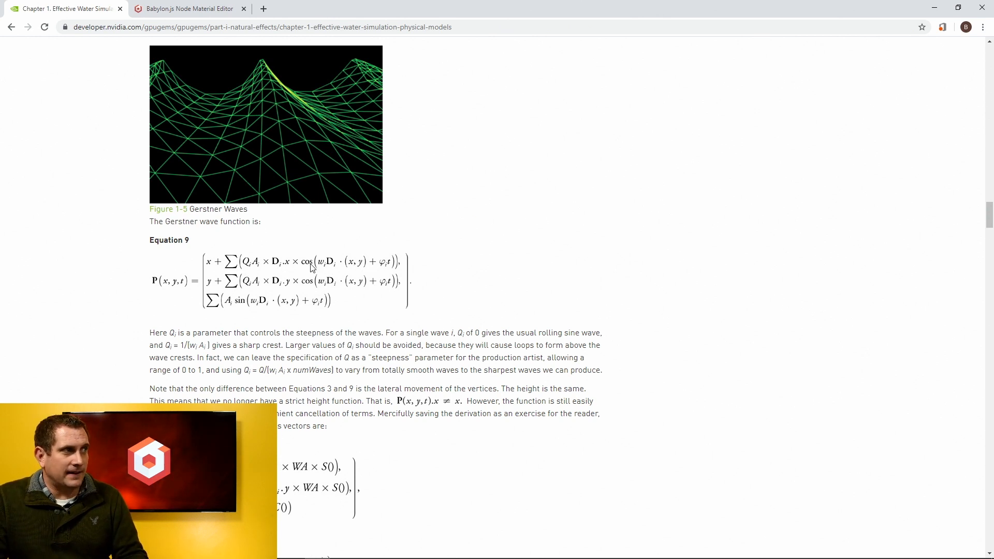
mouse_move(329, 272)
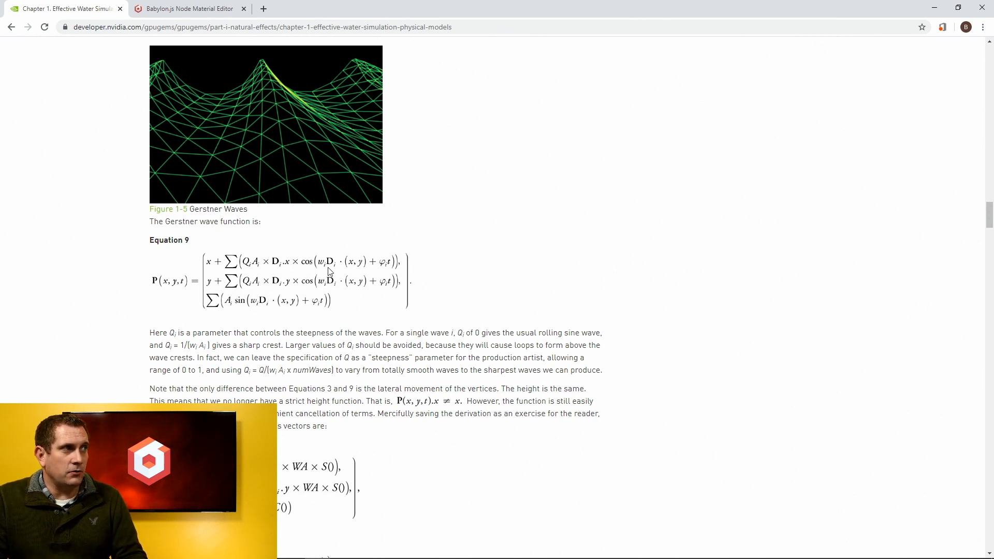
mouse_move(216, 267)
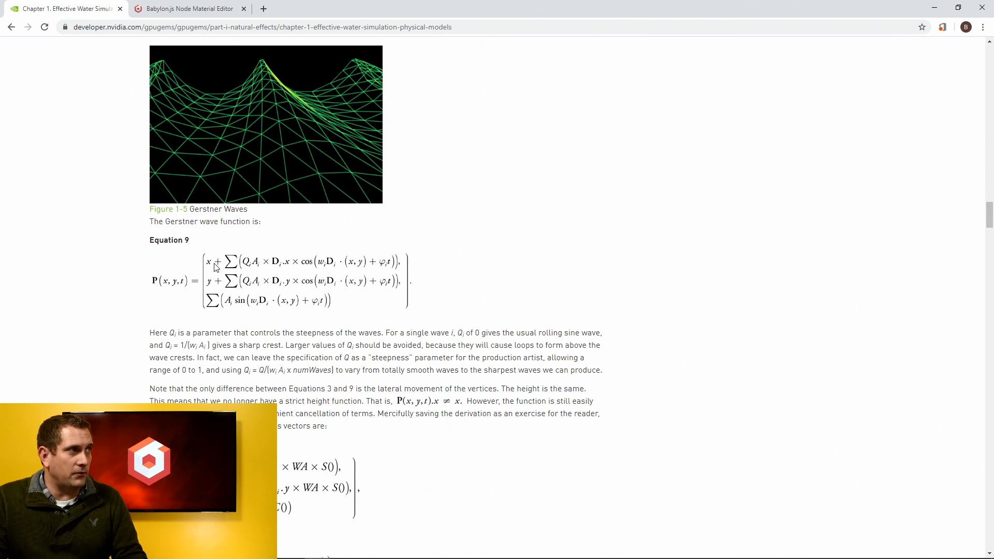
mouse_move(208, 287)
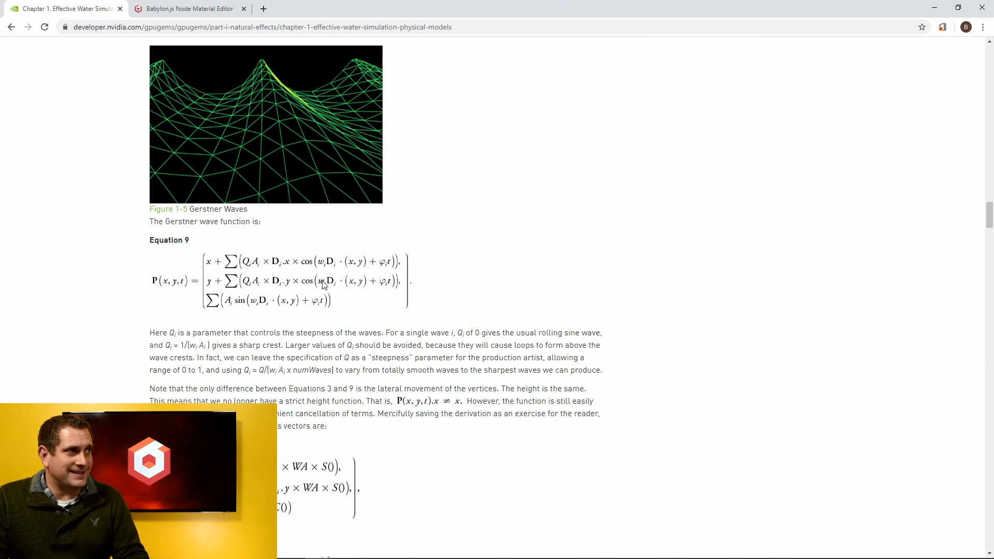
mouse_move(258, 308)
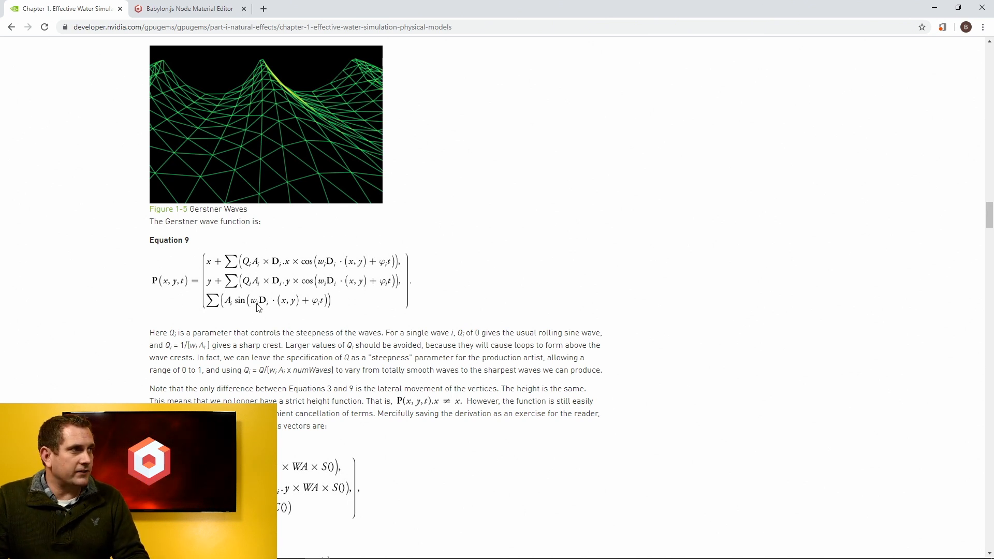
mouse_move(326, 305)
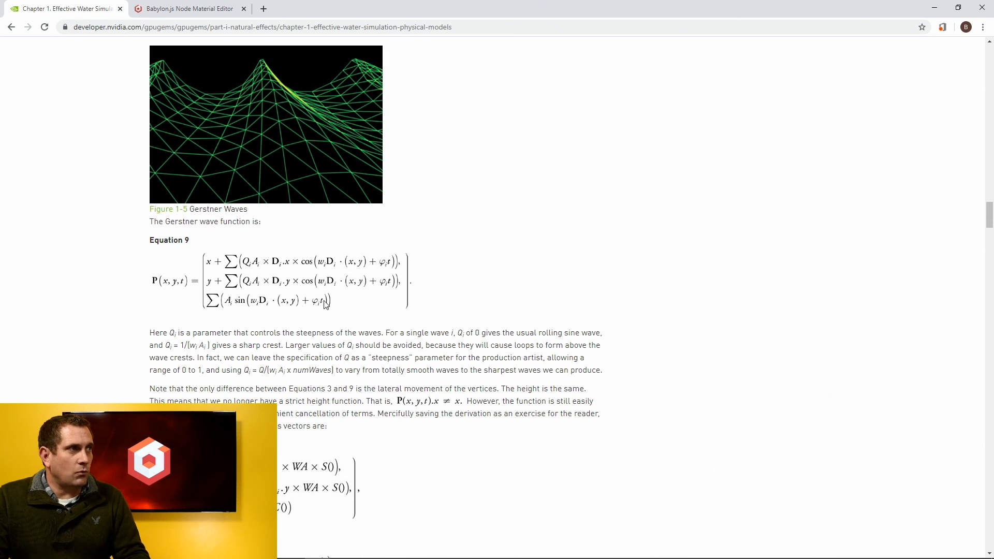
mouse_move(245, 305)
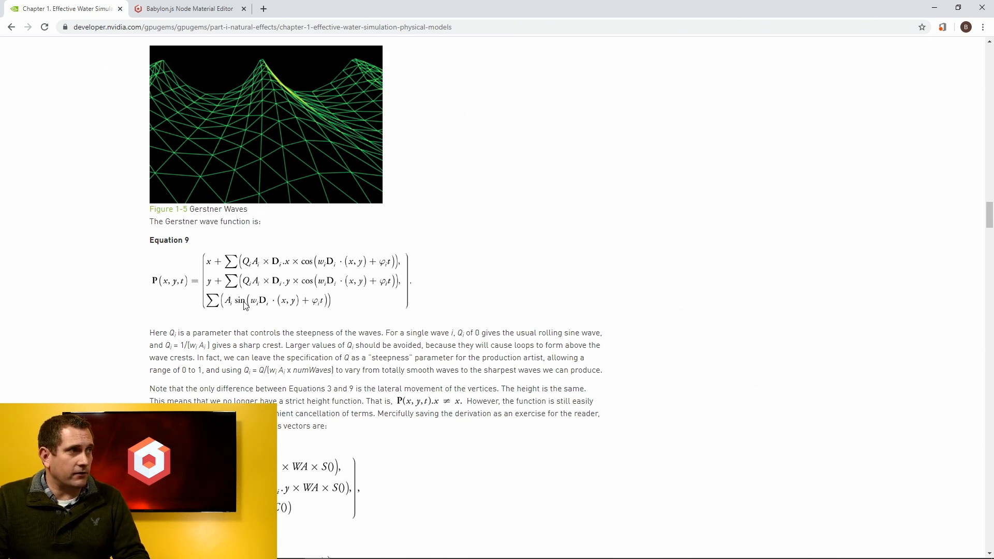
mouse_move(384, 270)
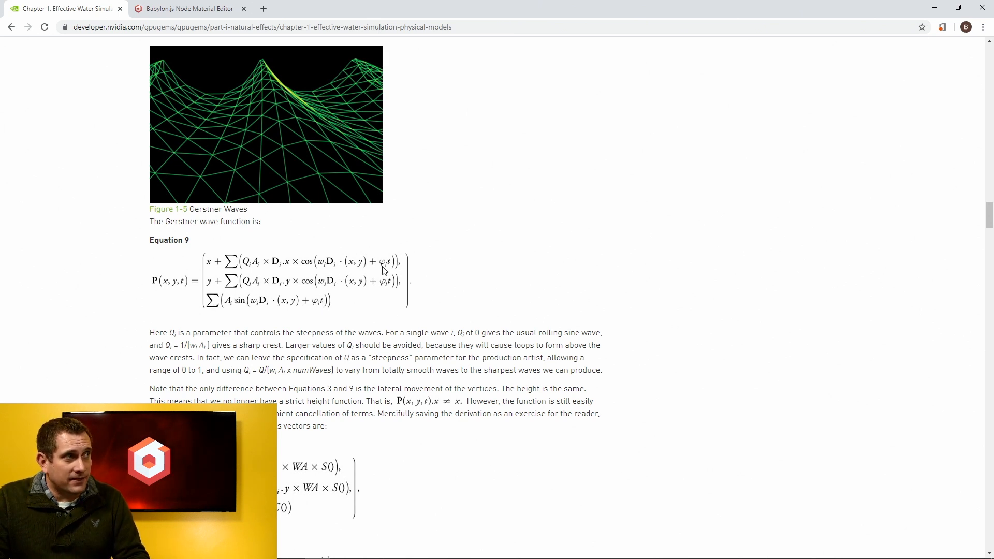
mouse_move(319, 308)
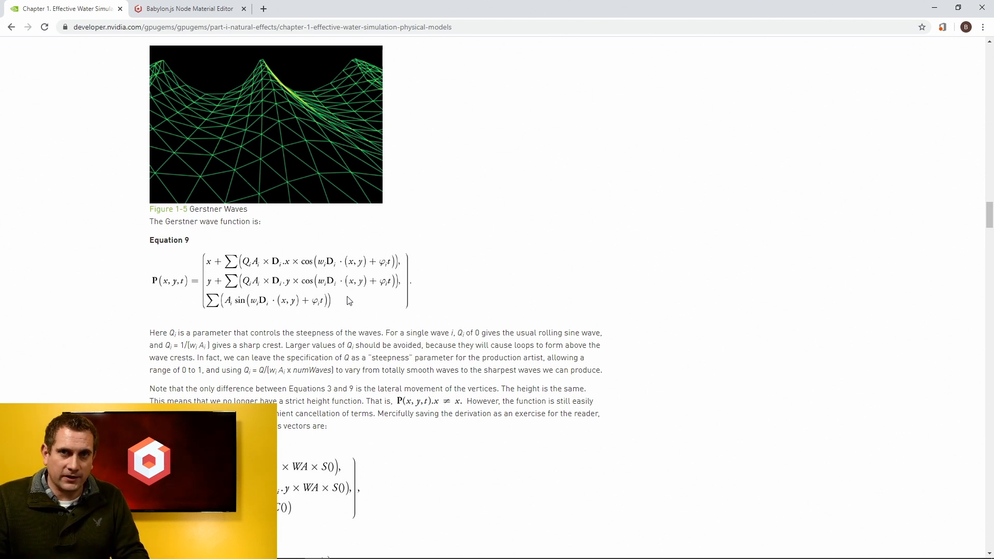
left_click(188, 9)
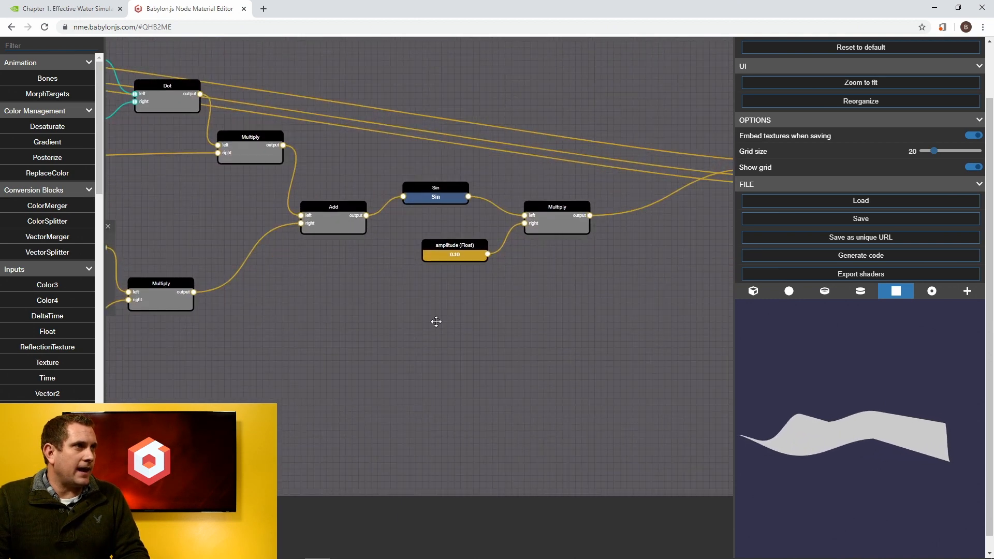
left_click(435, 192)
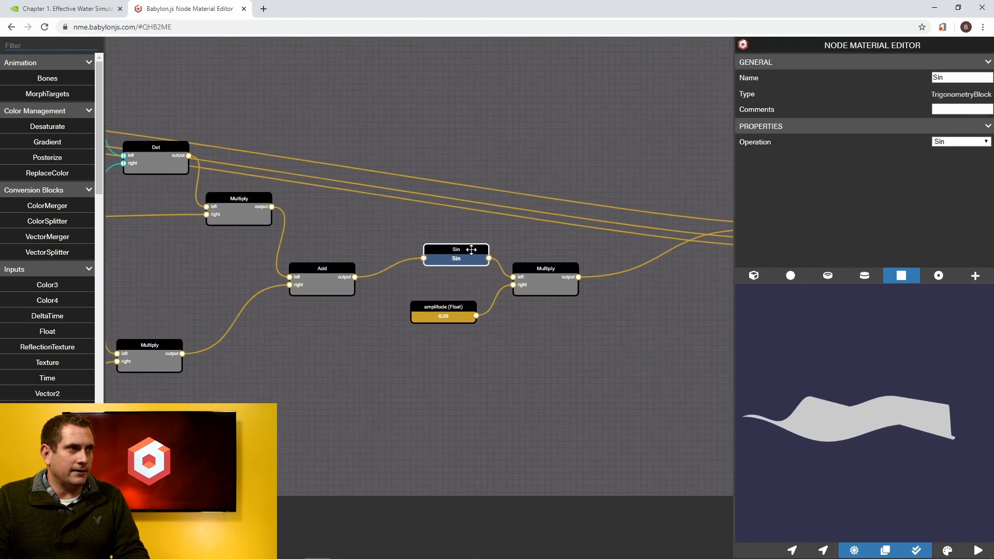
left_click(445, 312)
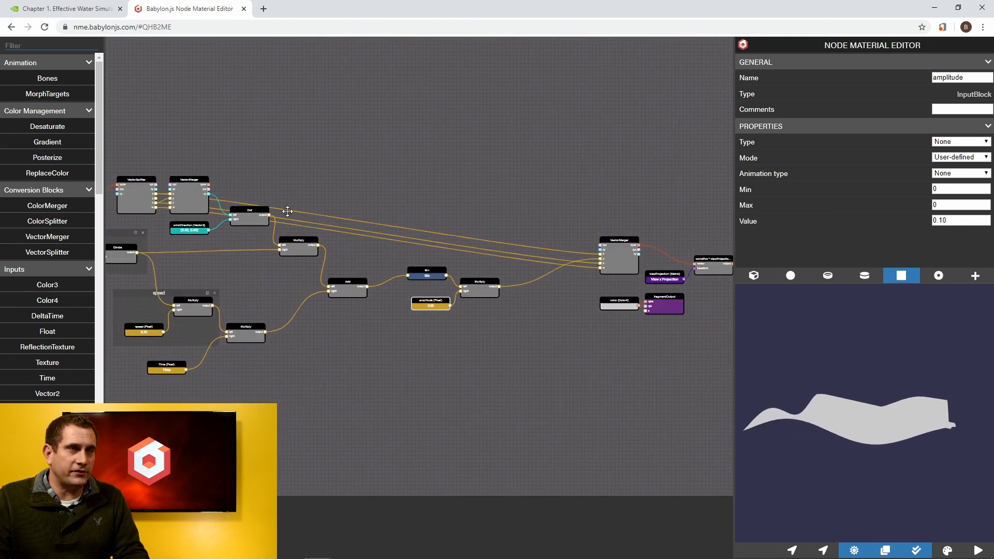
left_click(63, 8)
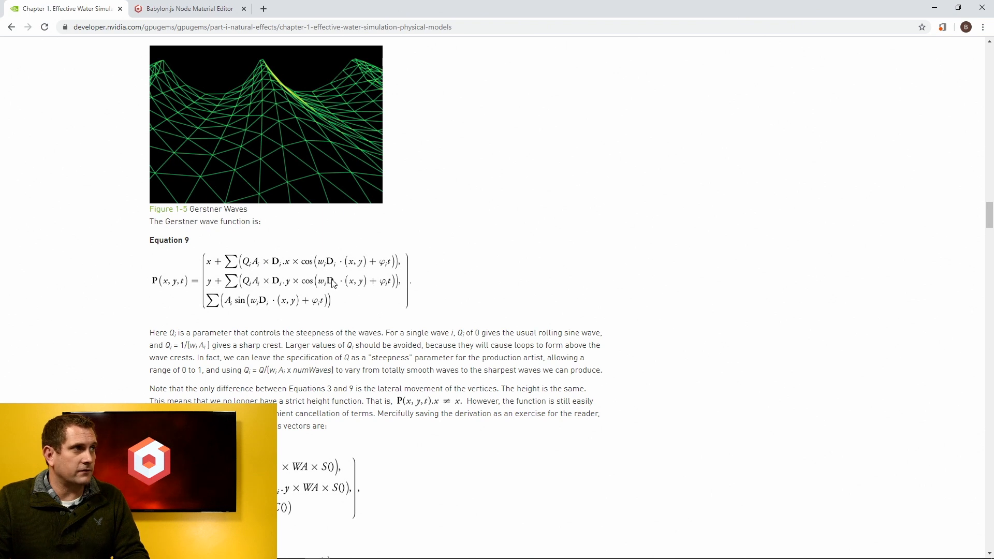
mouse_move(310, 288)
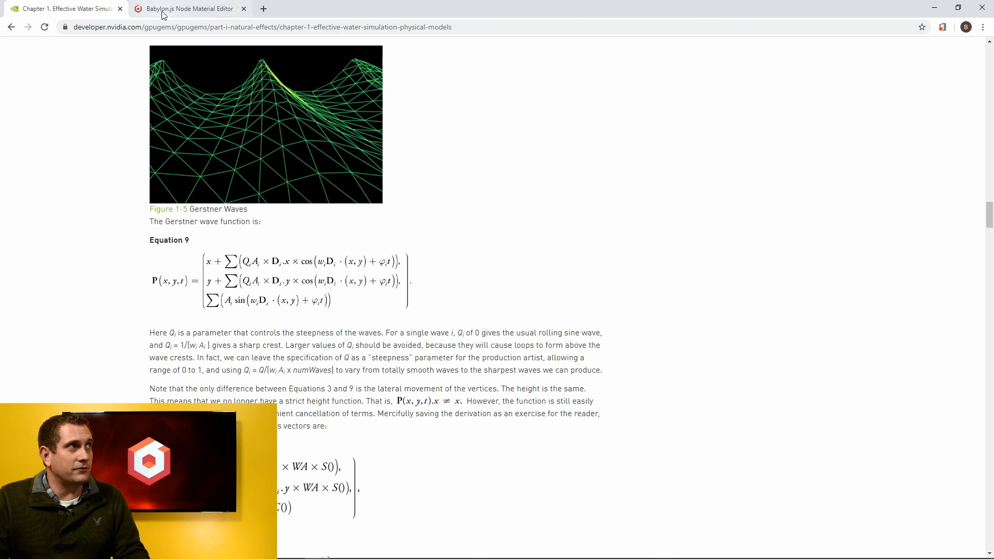
- Add a Cos block to the graph, fed by the same Add result as the Sin node
left_click(185, 8)
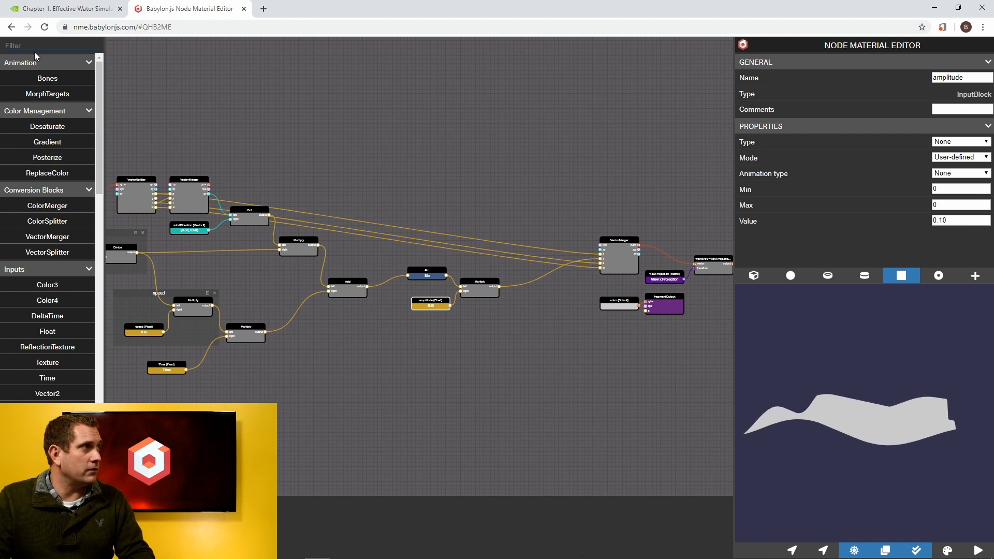
type("cos")
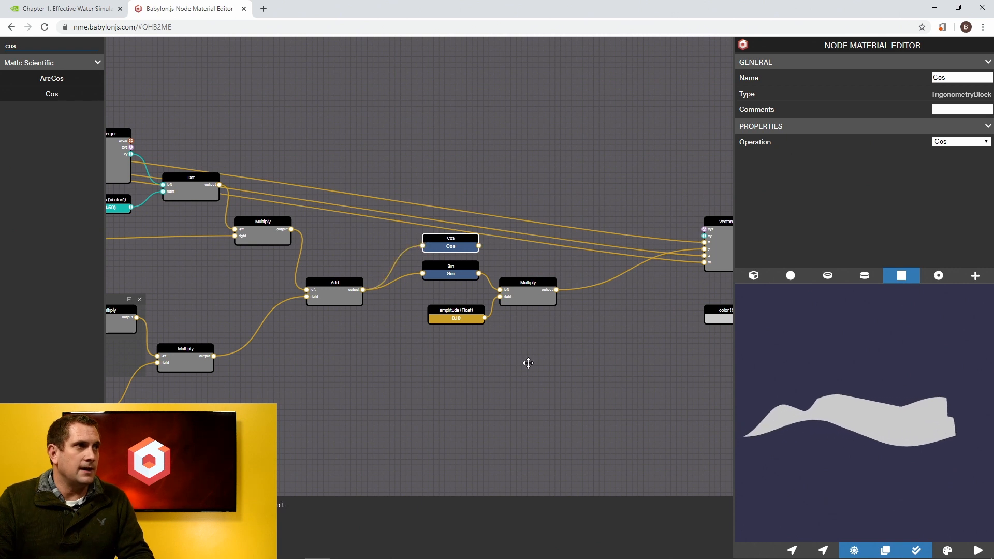
scroll("down", 3)
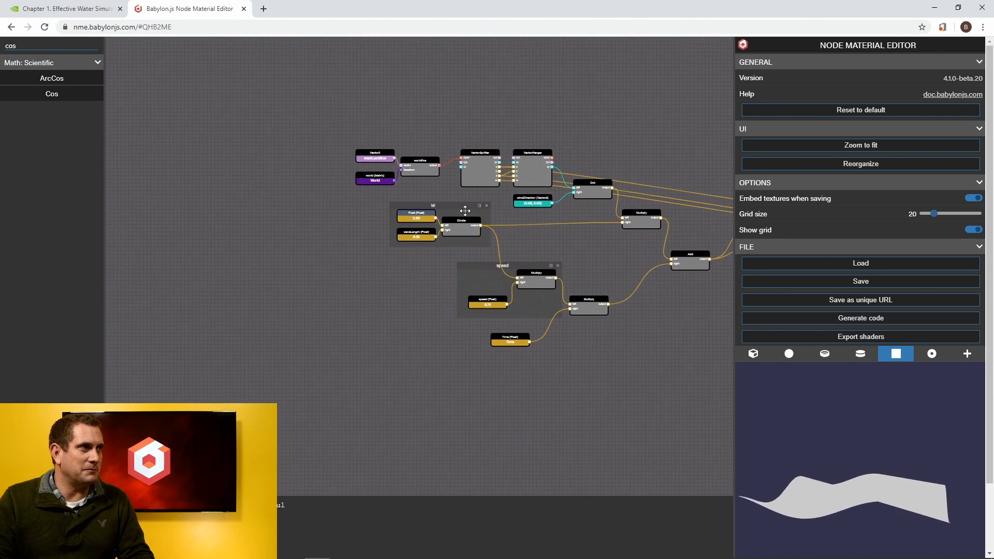
left_click_drag(433, 205, 150, 213)
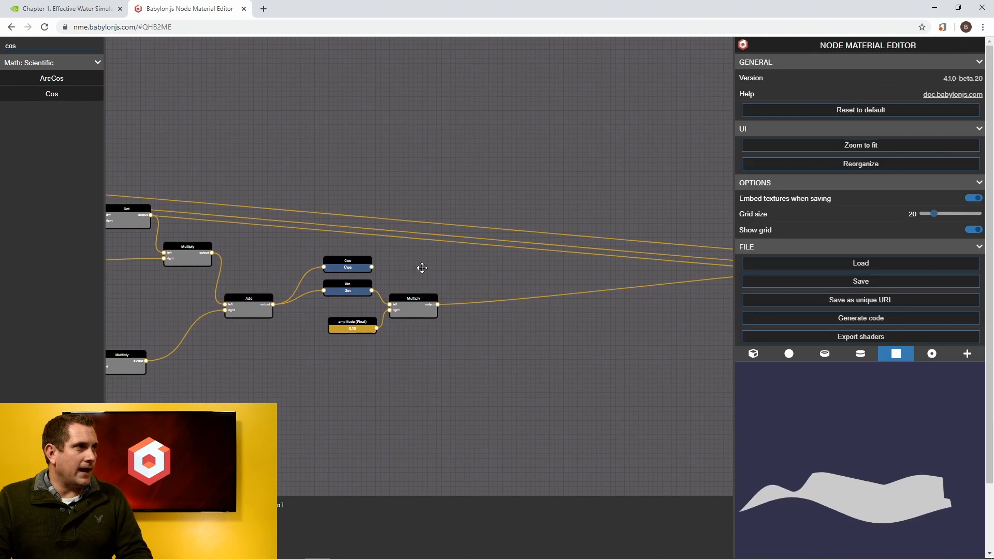
mouse_move(63, 8)
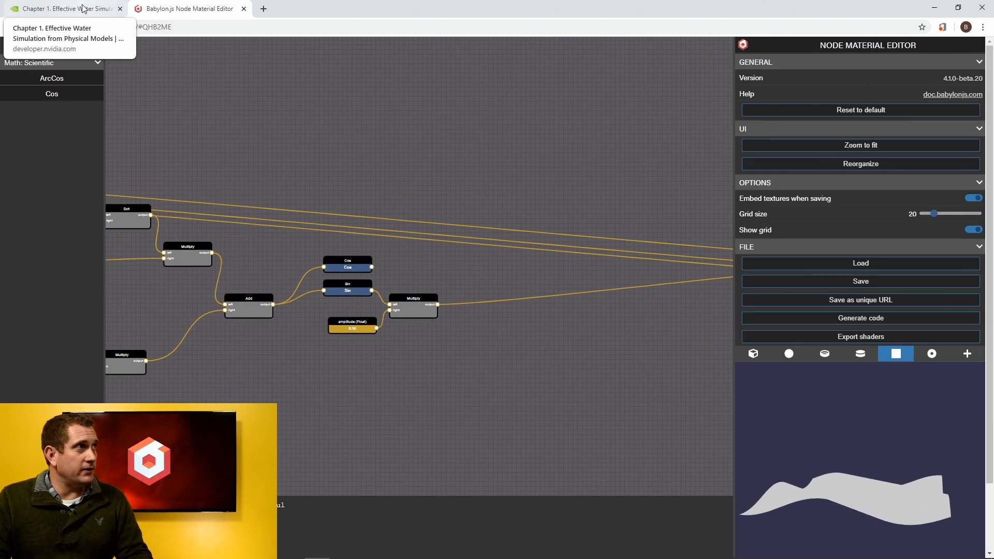
left_click(60, 8)
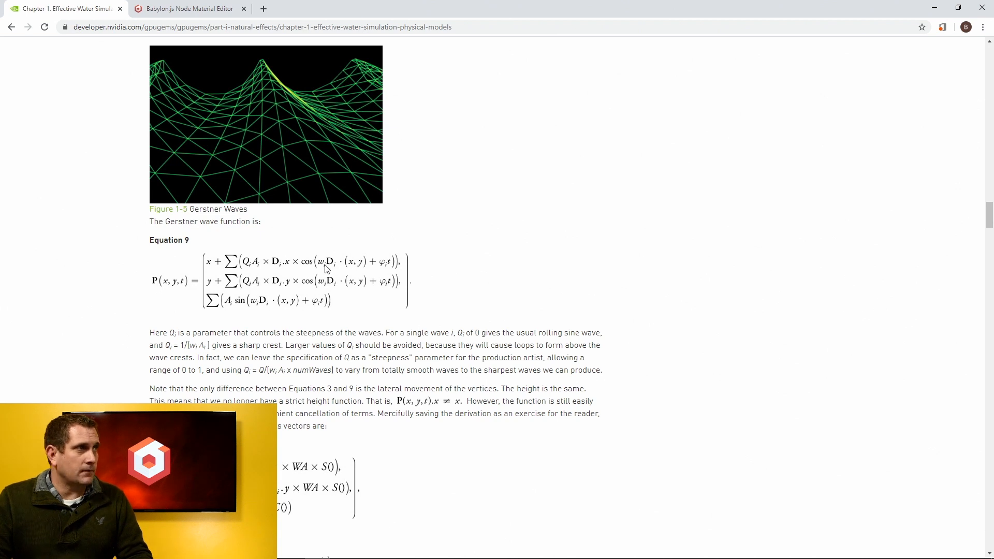
mouse_move(320, 269)
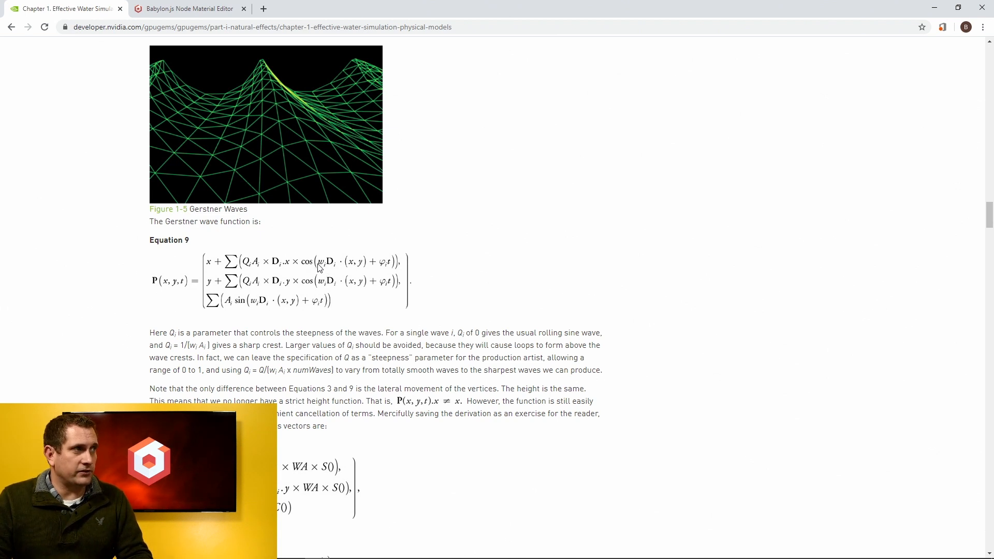
mouse_move(329, 286)
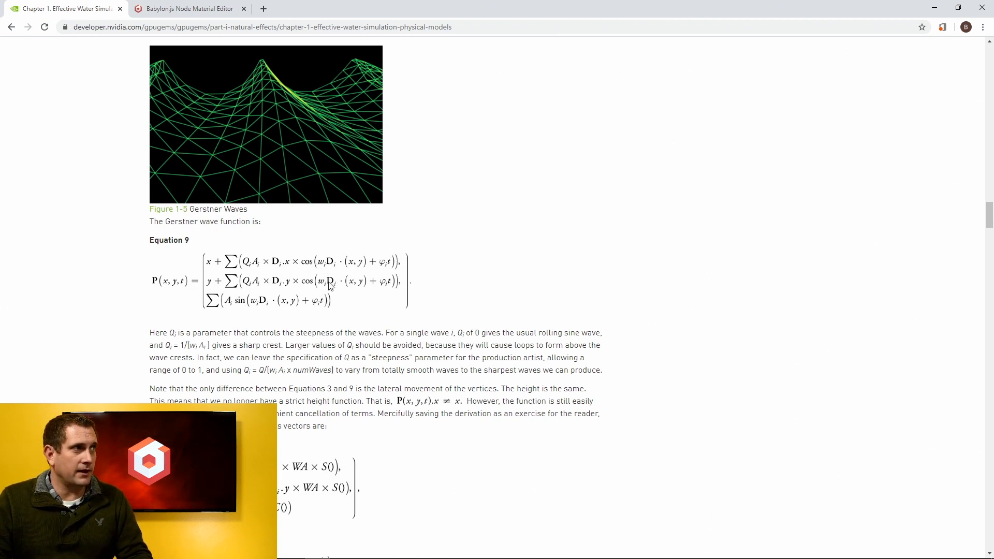
mouse_move(364, 279)
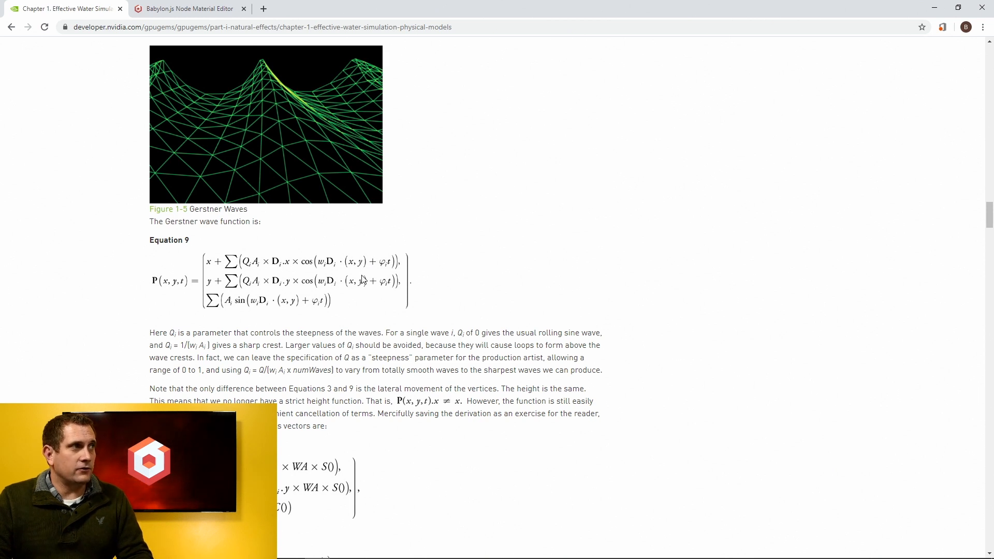
mouse_move(260, 274)
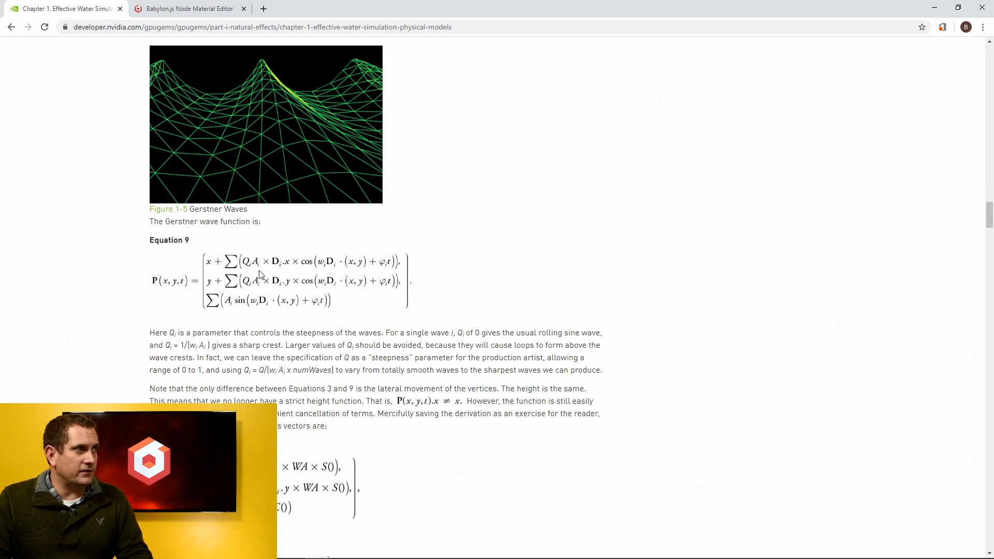
mouse_move(255, 270)
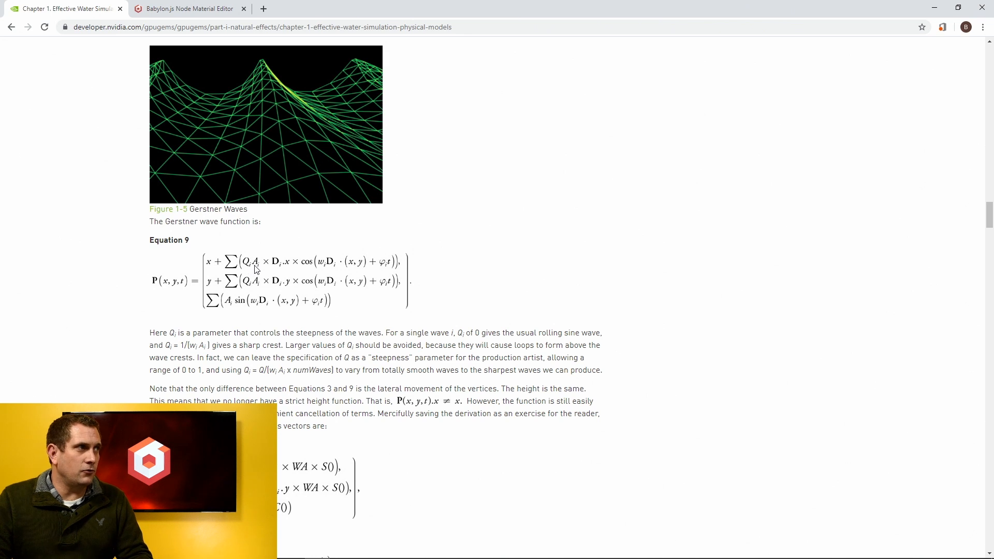
mouse_move(290, 272)
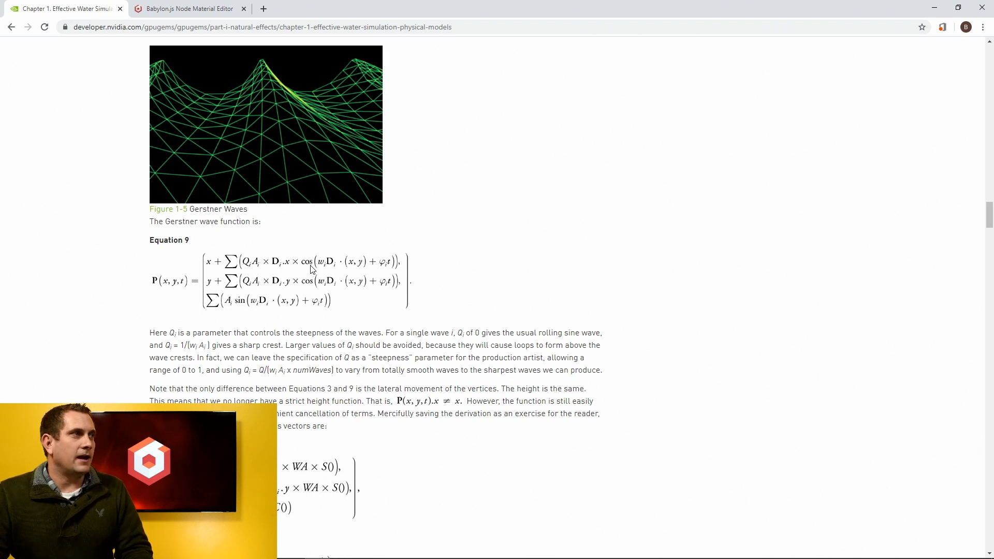
mouse_move(329, 270)
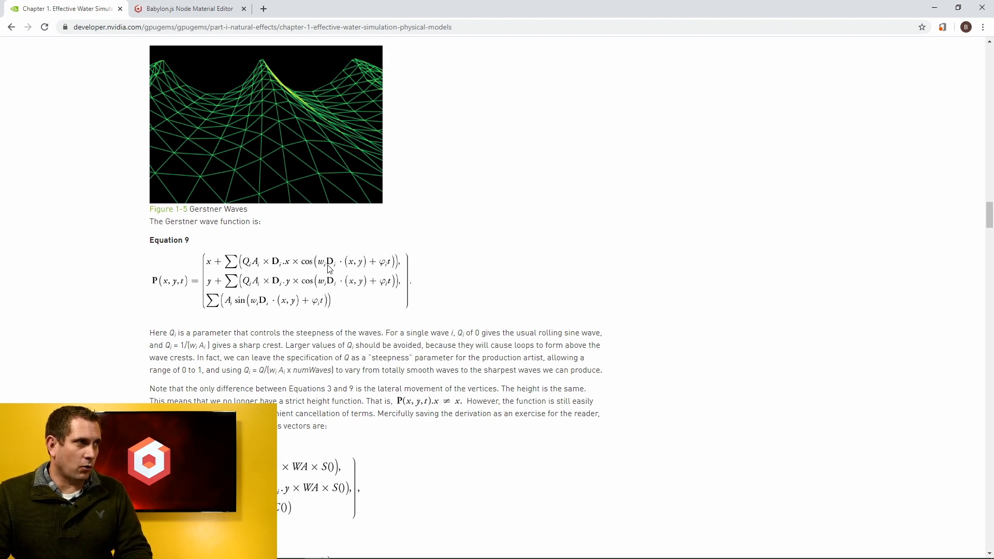
mouse_move(359, 268)
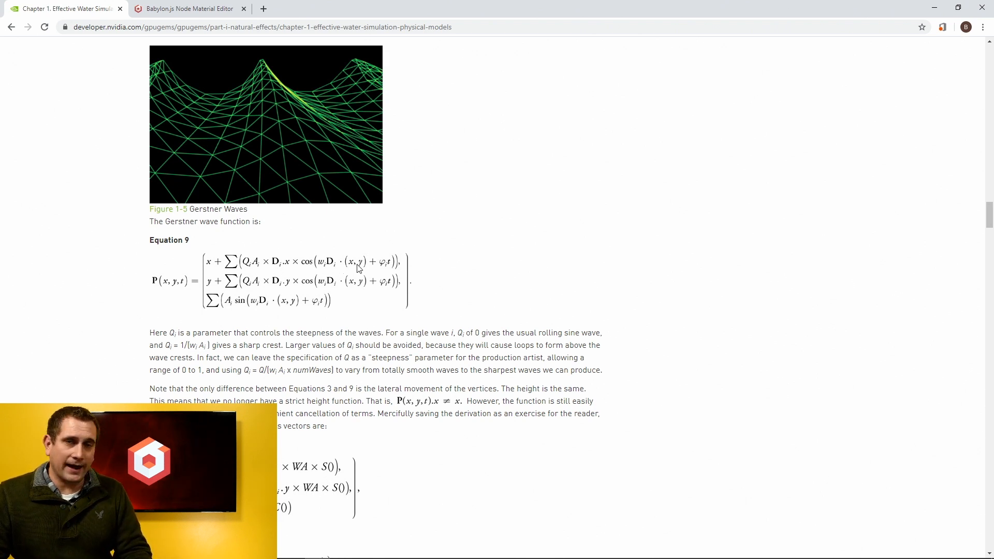
mouse_move(306, 268)
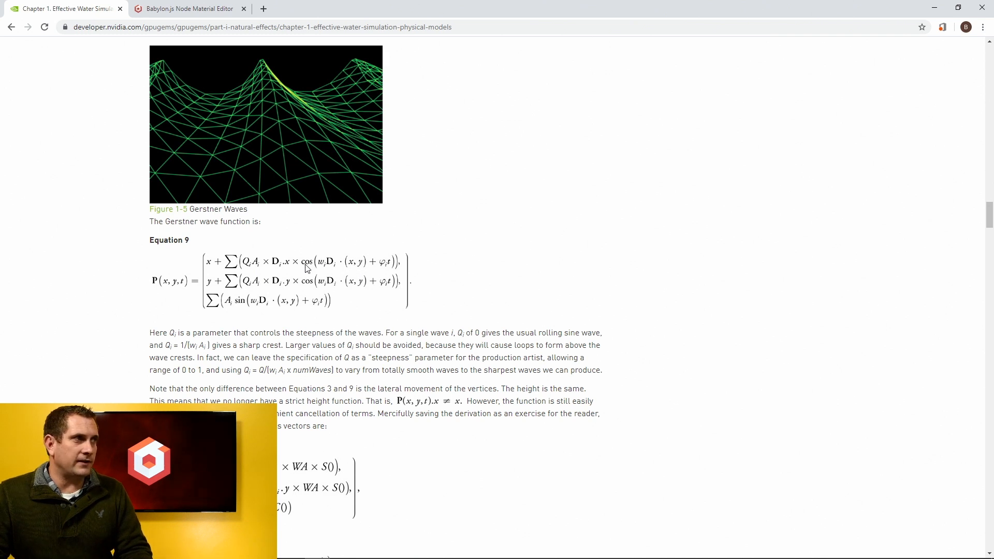
mouse_move(400, 266)
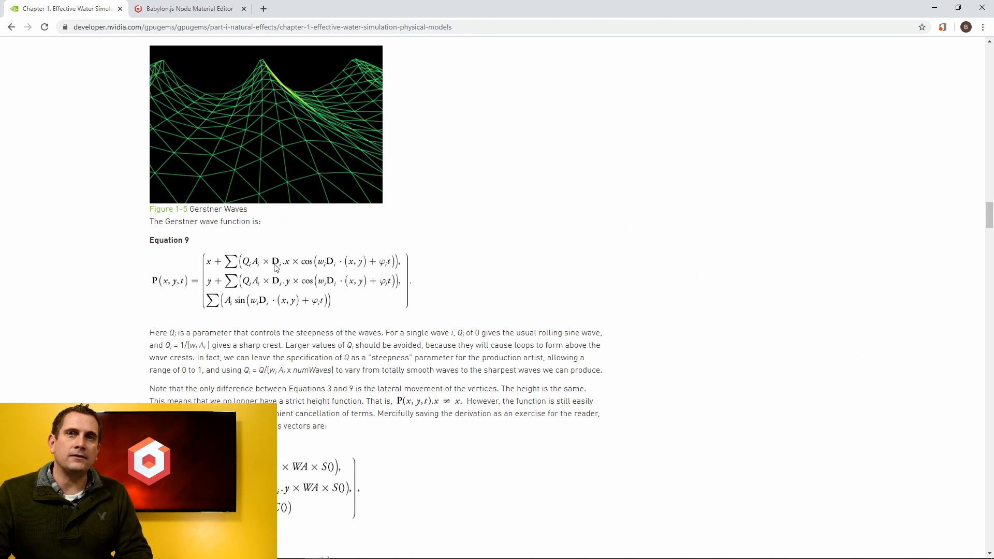
left_click(187, 8)
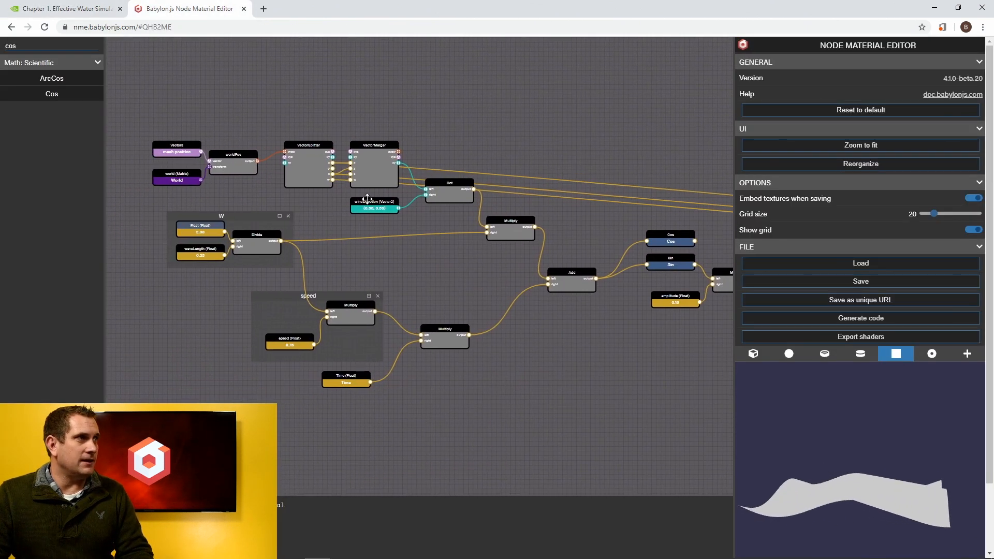
- Split windDirection with a VectorSplitter and prepare a Multiply for its x component and the Cos result
left_click(374, 205)
type("vec")
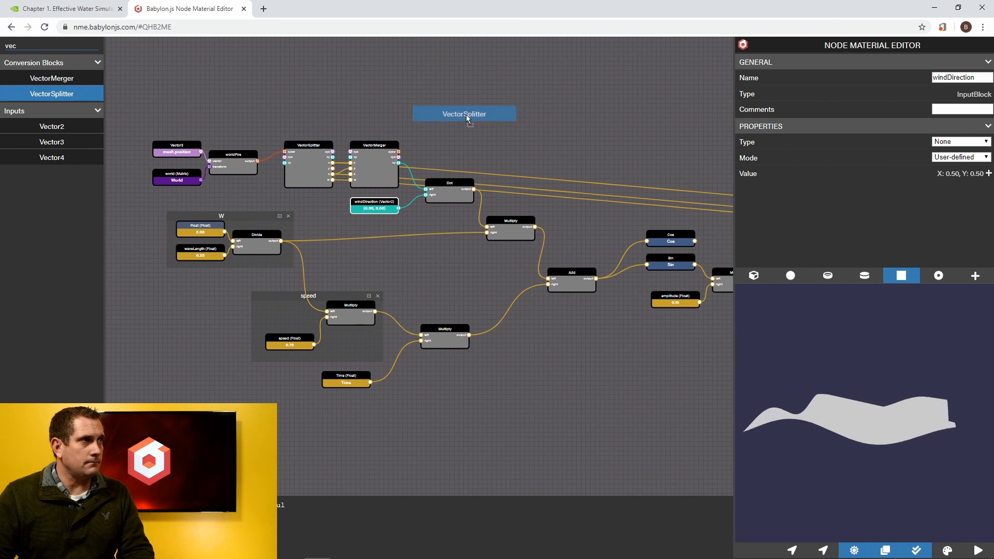
left_click(464, 114)
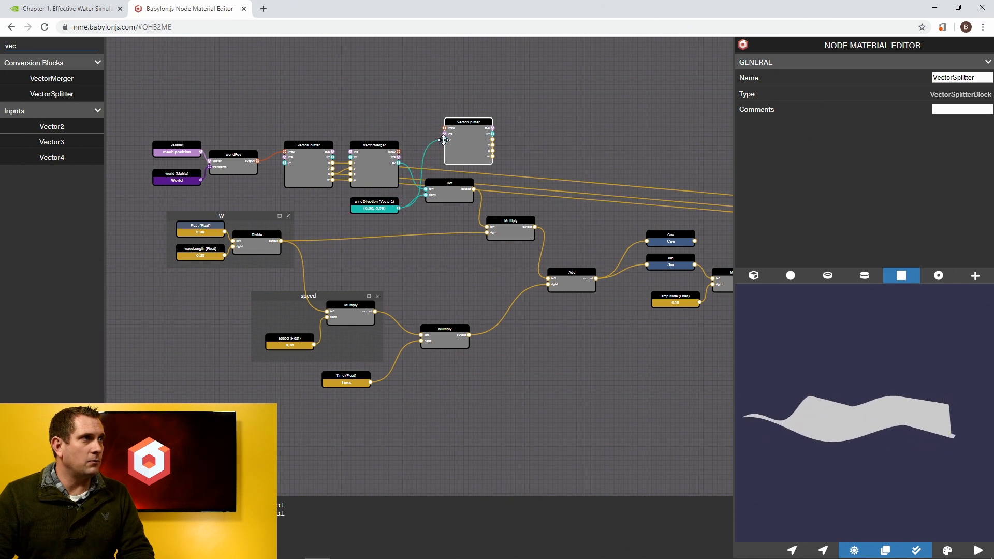
mouse_move(535, 167)
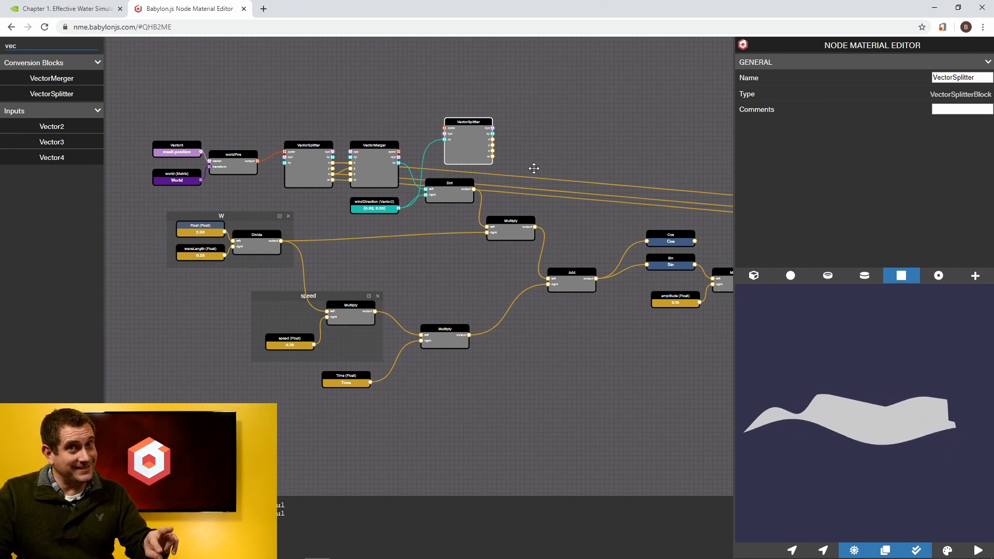
scroll("up", 3)
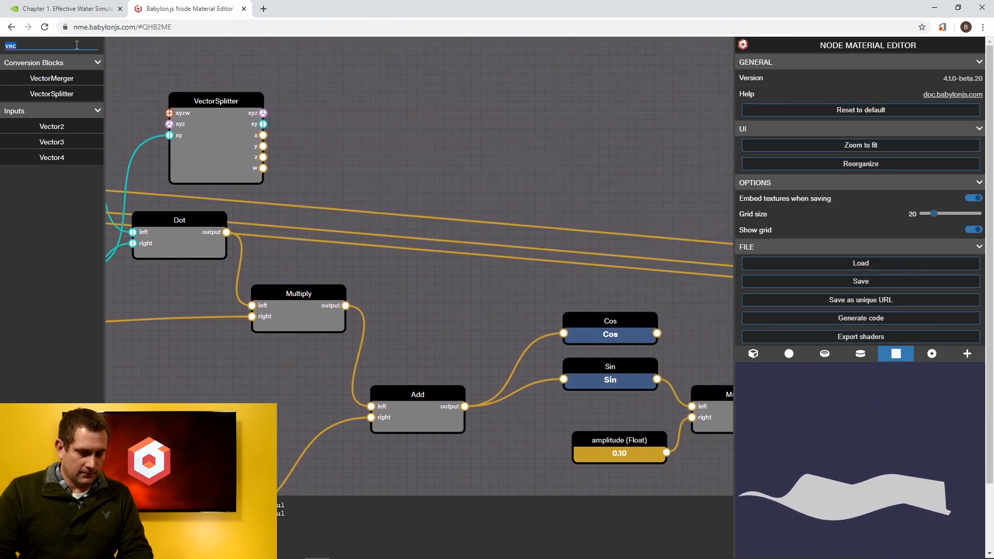
type("mult")
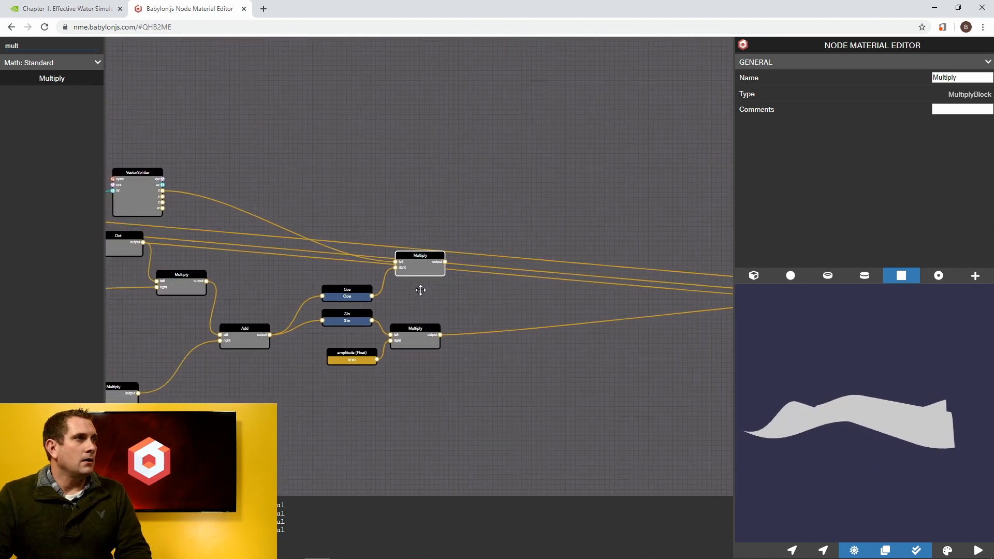
- Place a second Multiply node beside Cos taking the cosine and the splitter x component
left_click(442, 196)
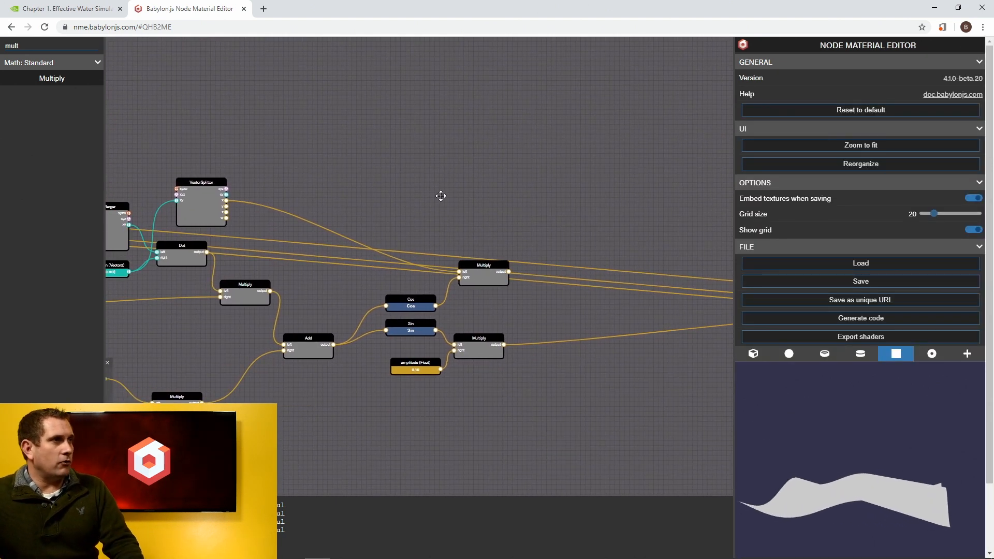
mouse_move(473, 262)
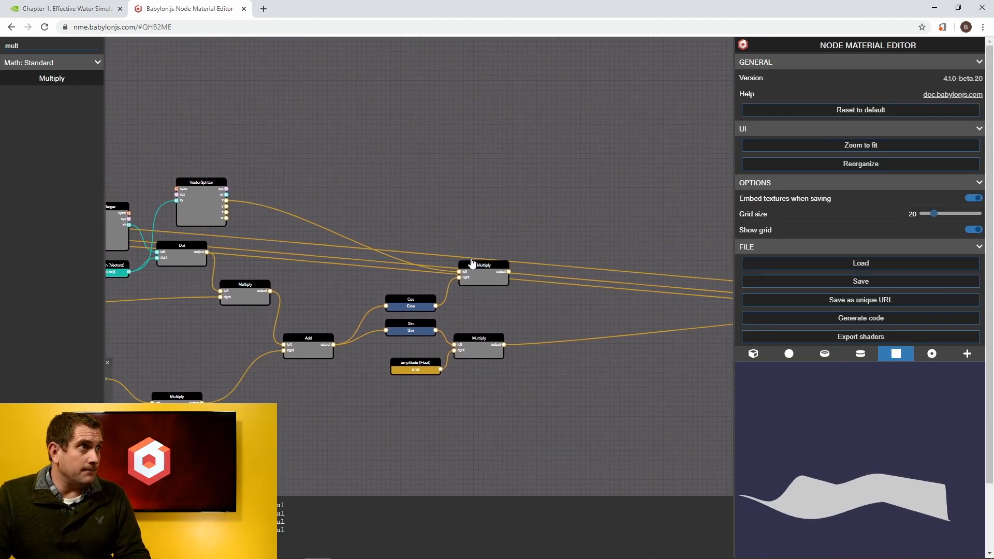
left_click(484, 272)
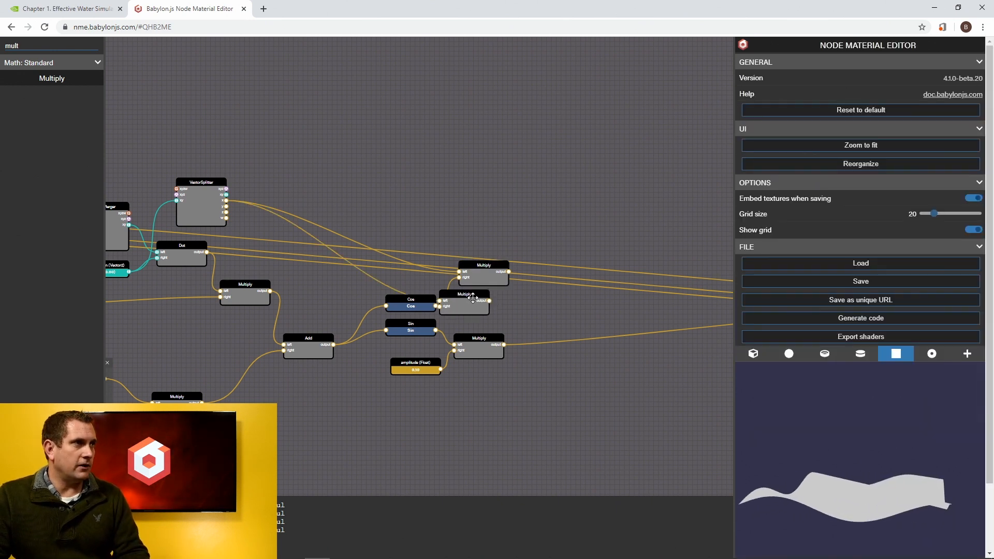
left_click(482, 298)
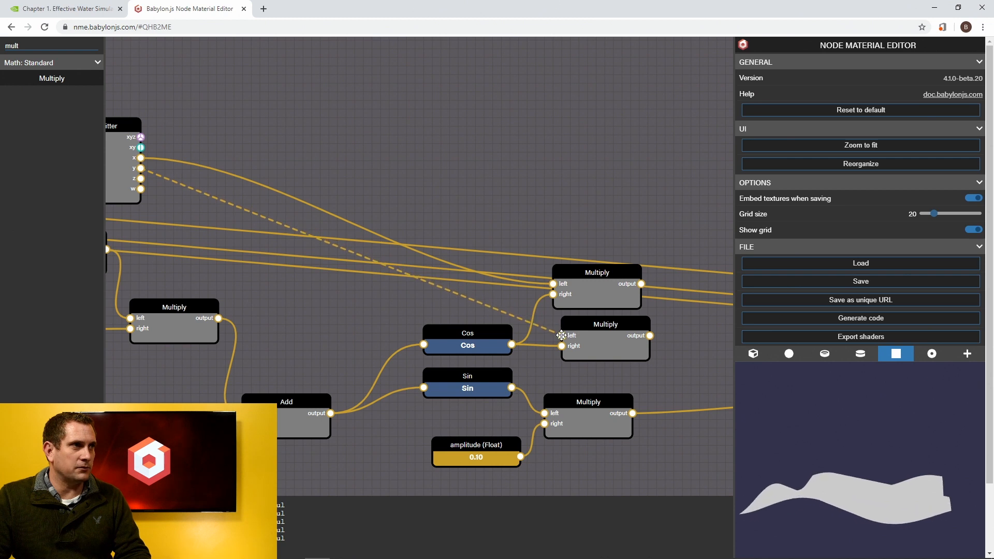
left_click(63, 8)
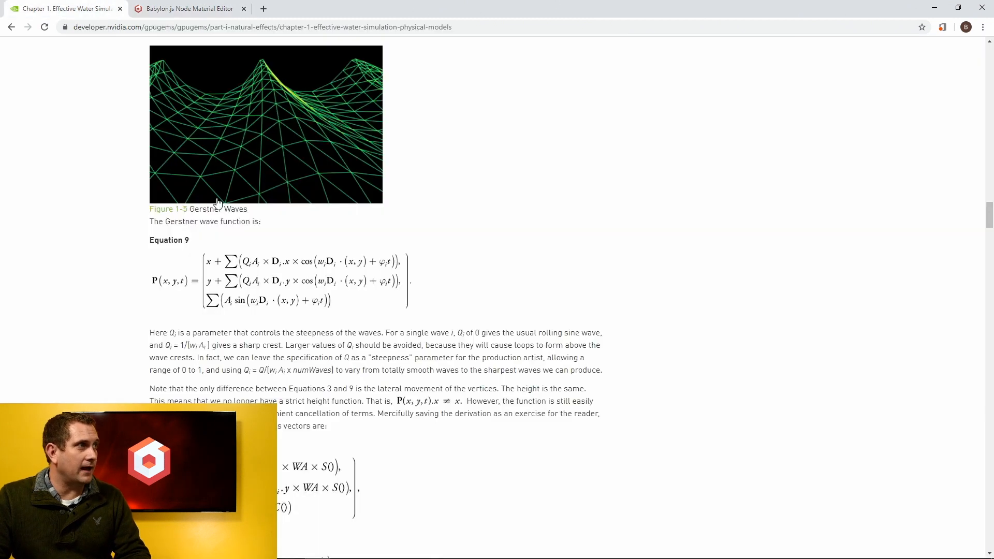
mouse_move(304, 284)
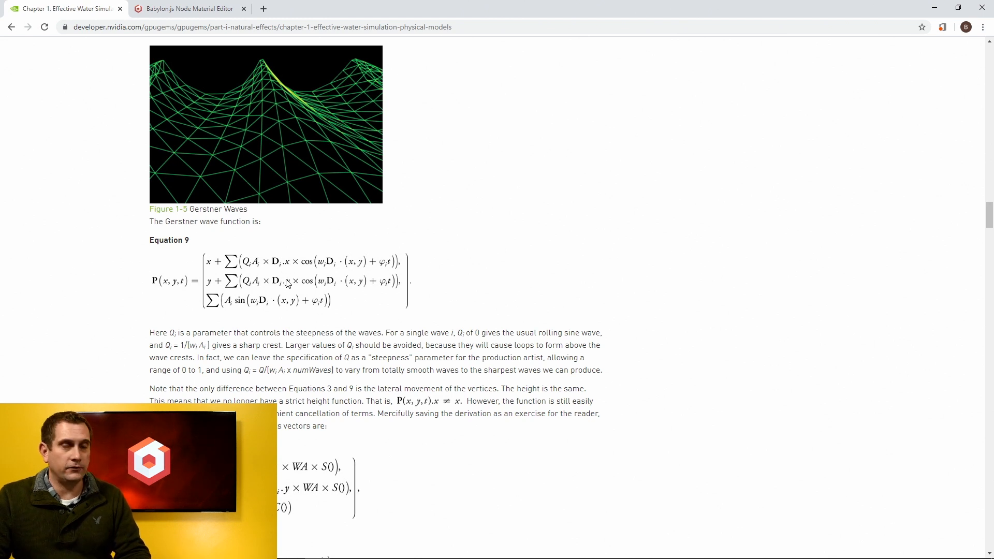
mouse_move(312, 271)
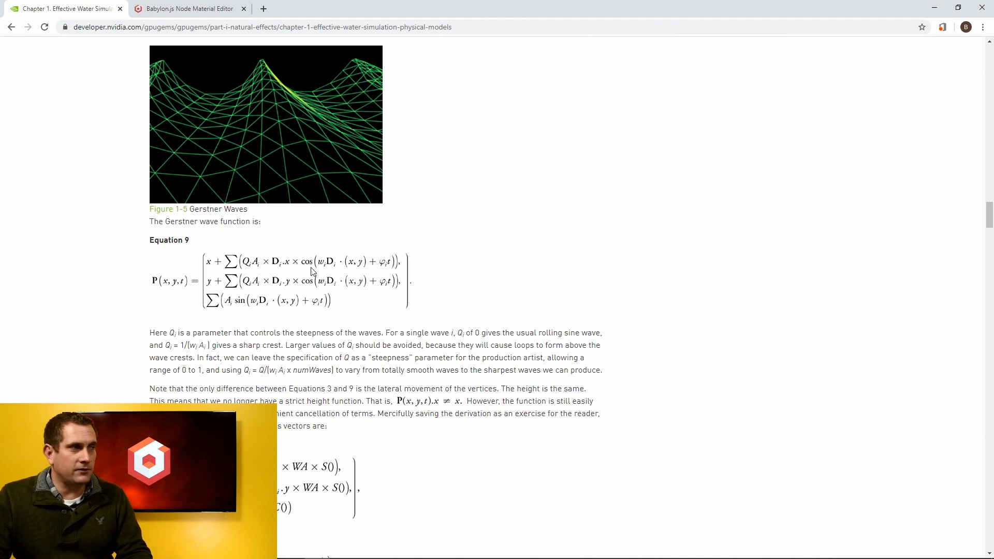
mouse_move(274, 303)
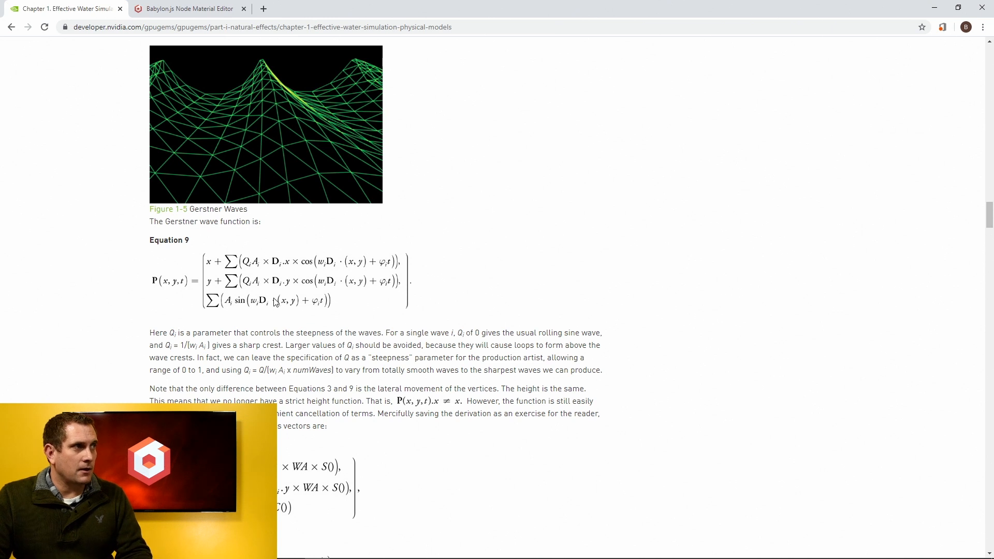
mouse_move(266, 287)
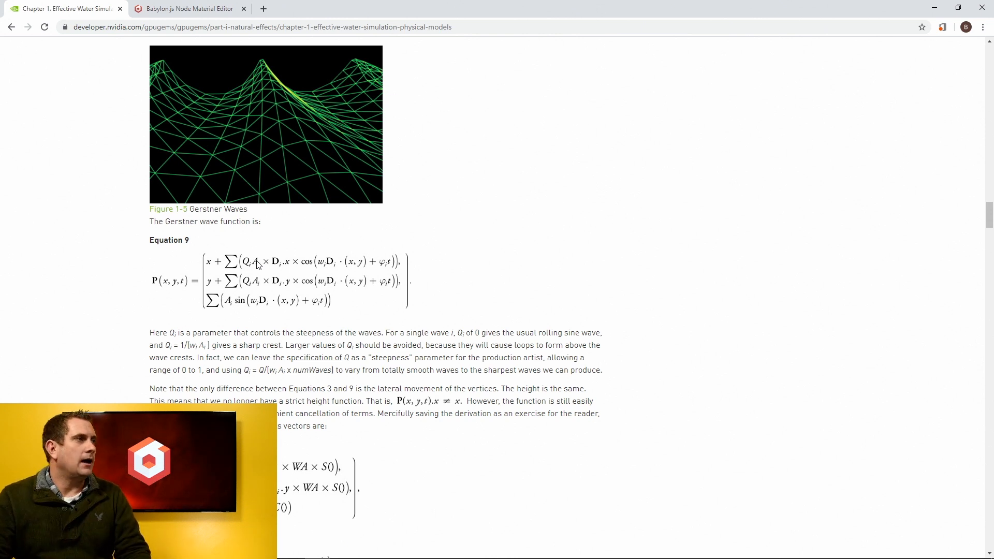
mouse_move(93, 258)
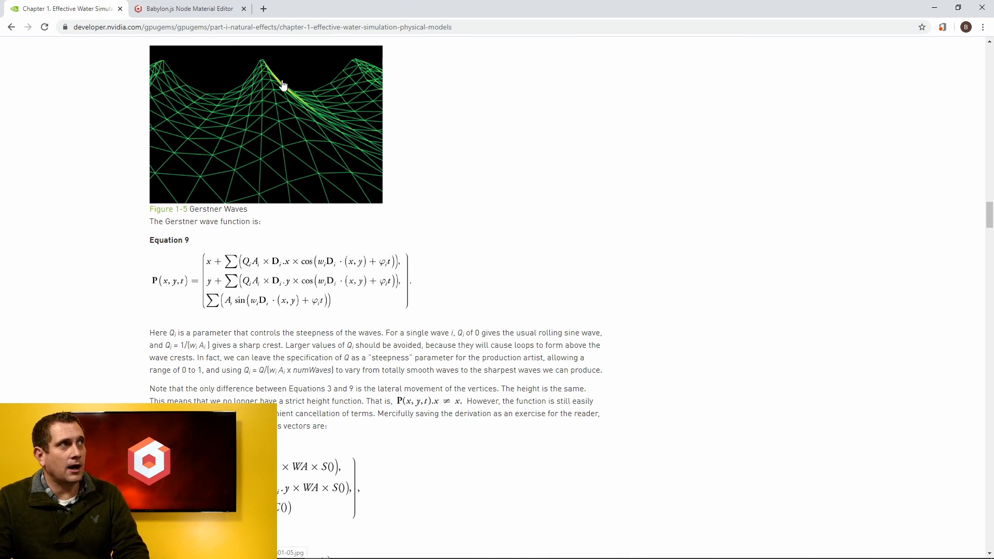
mouse_move(294, 209)
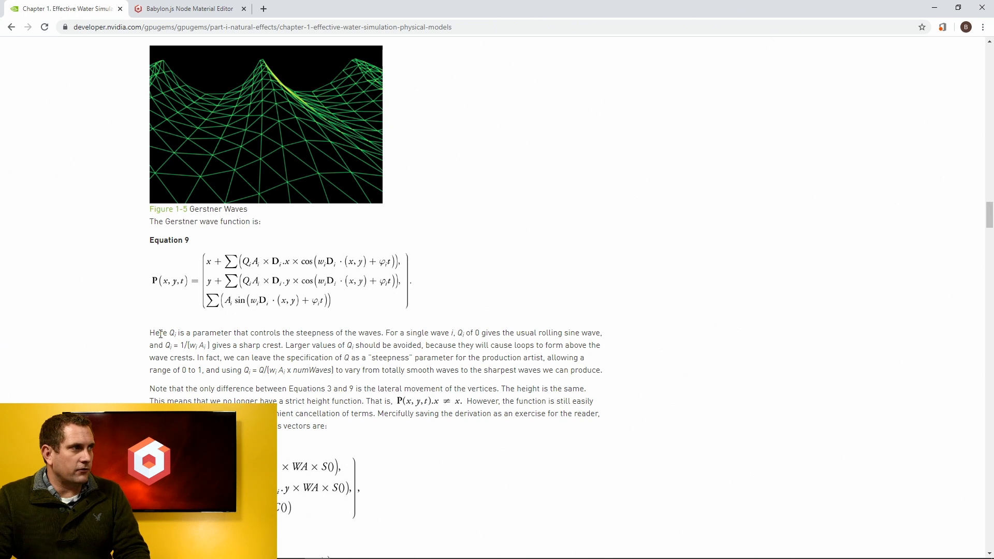
mouse_move(164, 343)
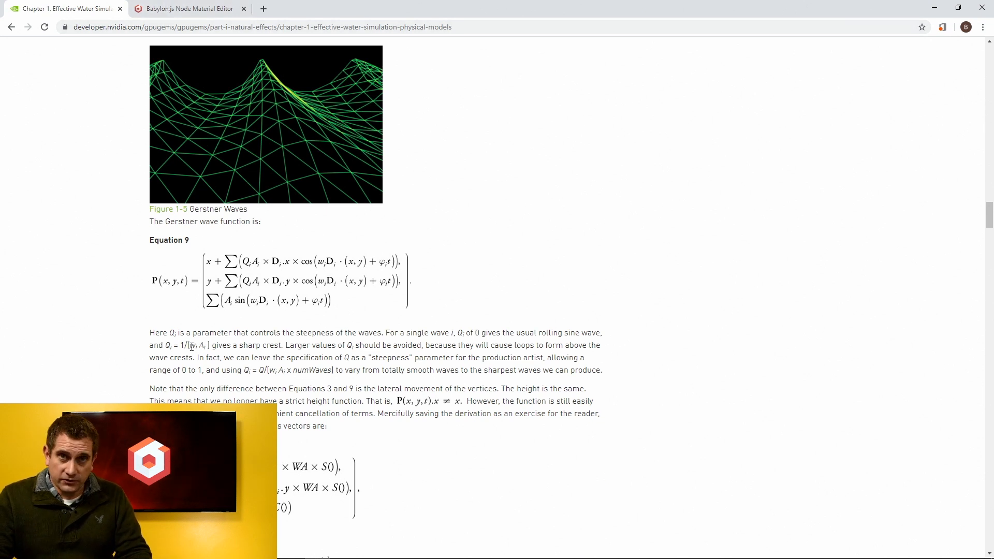
- Return to the node material graph after reviewing Equation 9's steepness term Q
left_click(188, 9)
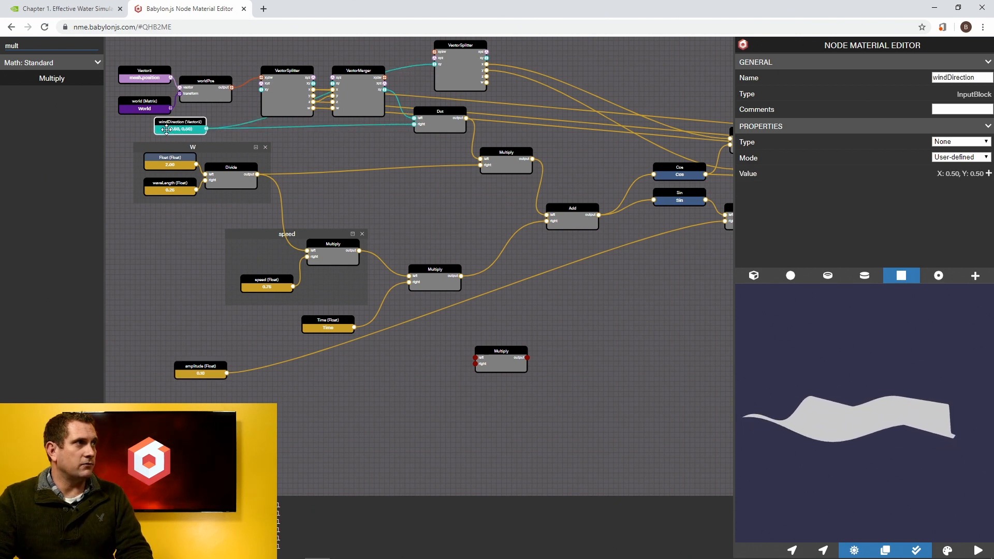
- Feed the W frequency and amplitude into the spare Multiply node, glancing at the article
left_click_drag(179, 125, 175, 131)
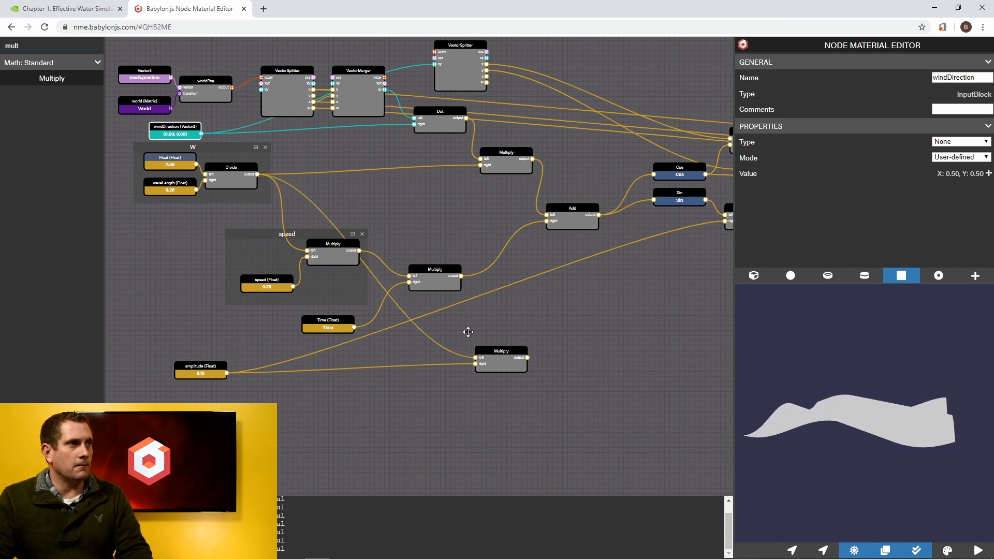
left_click(63, 8)
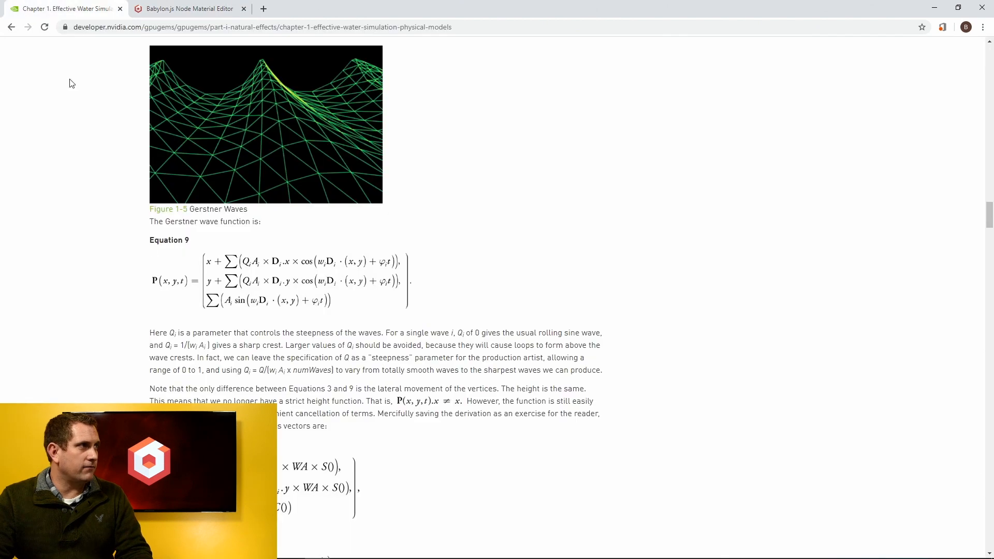
mouse_move(153, 53)
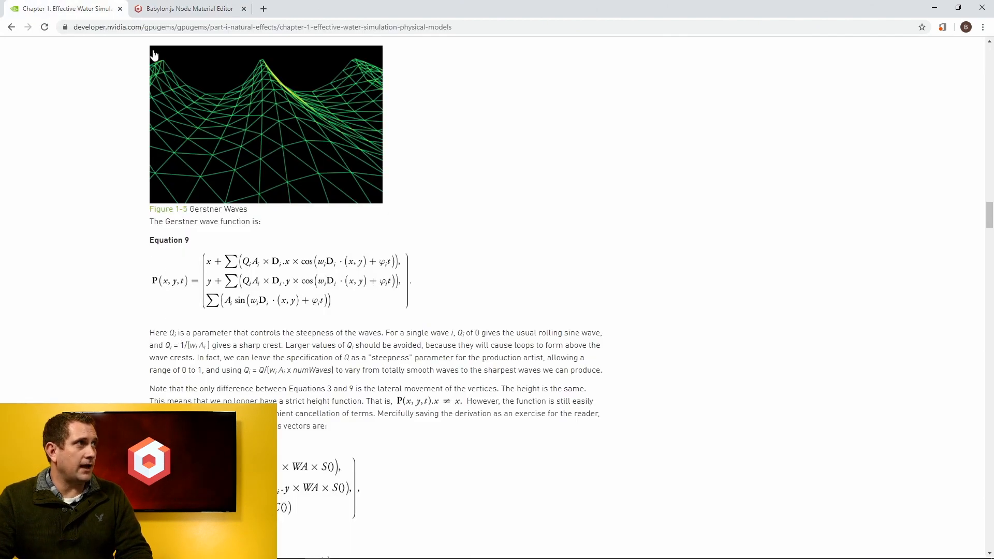
left_click(187, 9)
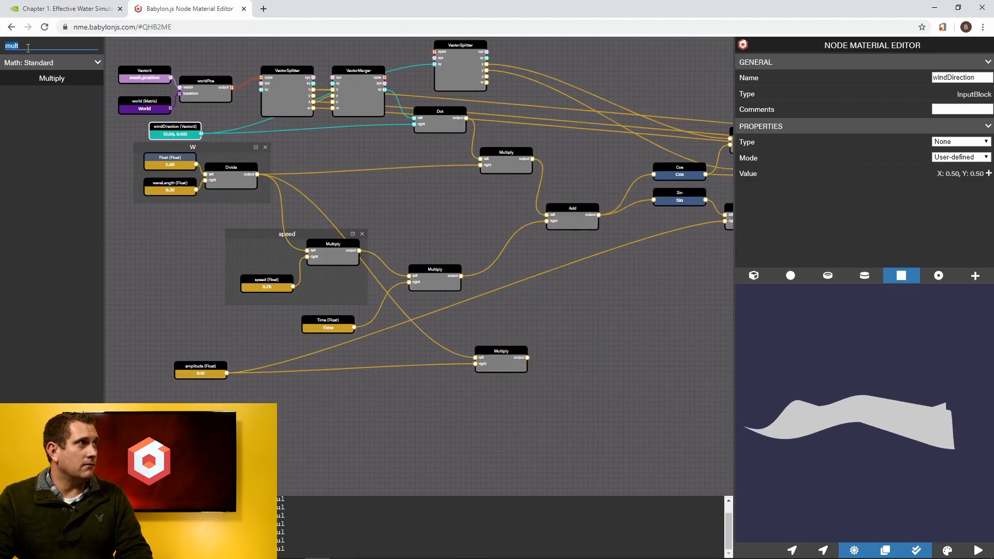
- Add a Float block and a Divide block with the frequency–amplitude product as divisor
type("float")
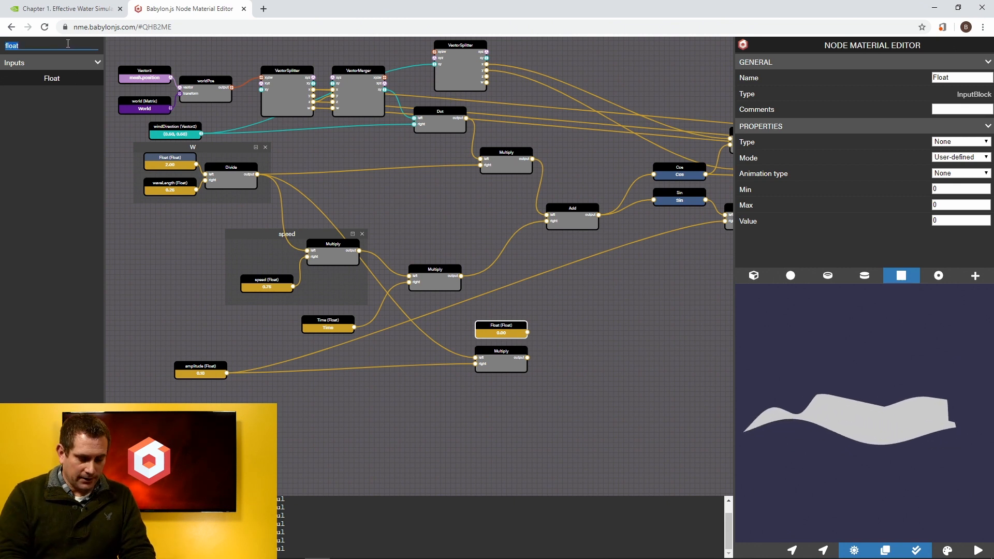
type("divi")
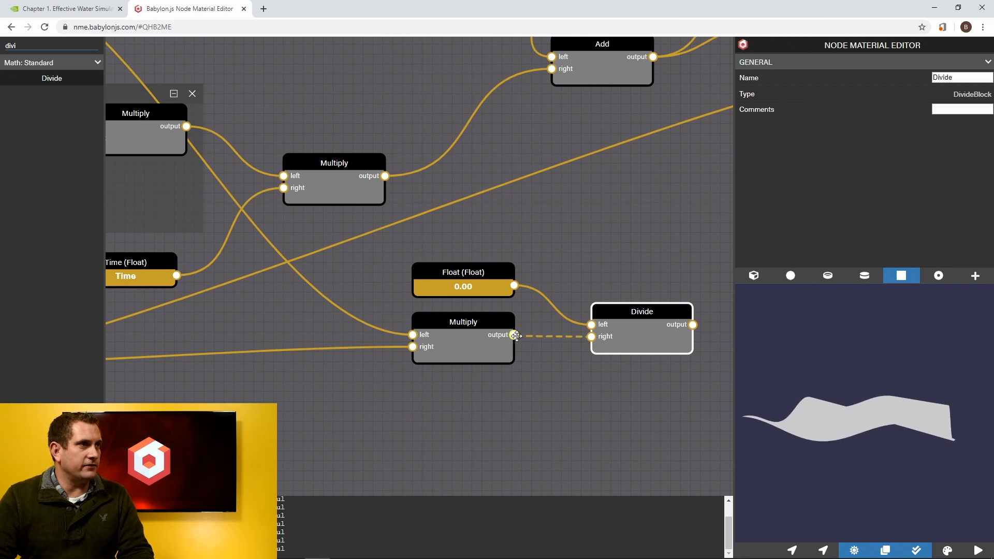
left_click(463, 273)
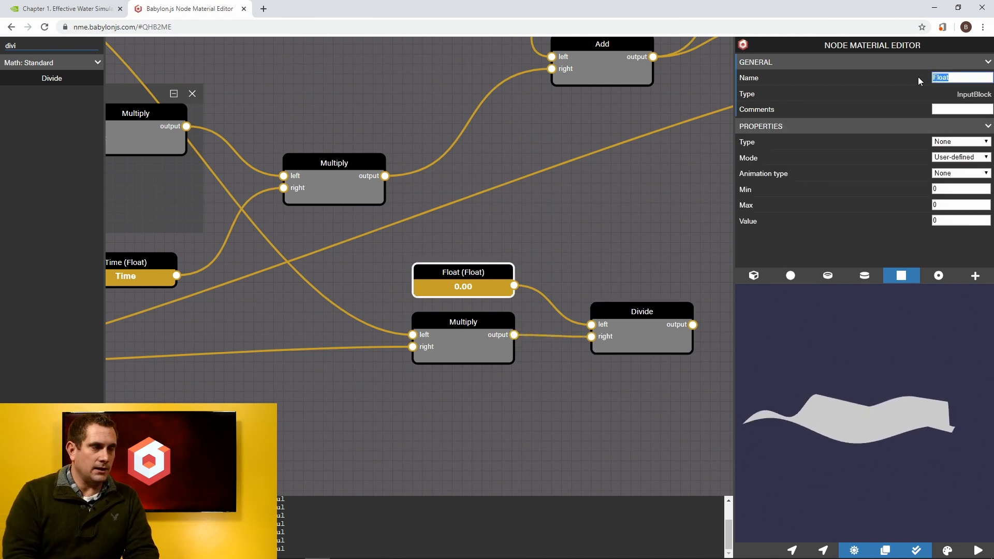
- Name the float 'steepness' with Min 0 and Max 1, then revisit the article
type("stee")
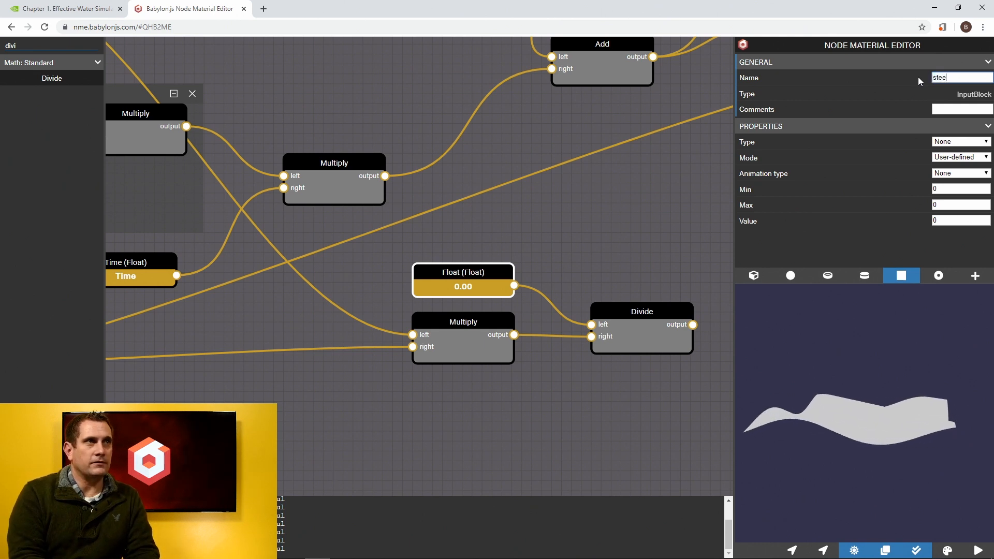
type("pness")
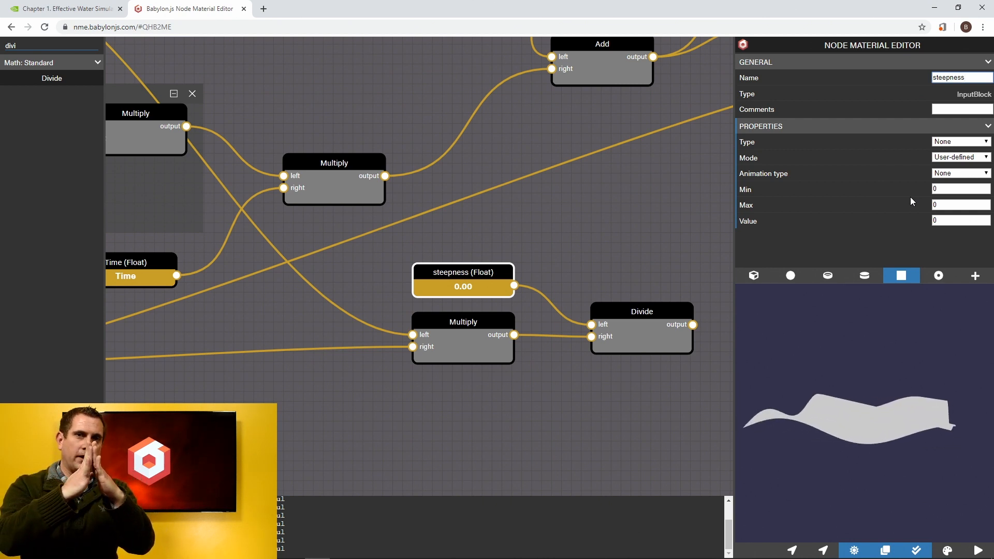
left_click(951, 78)
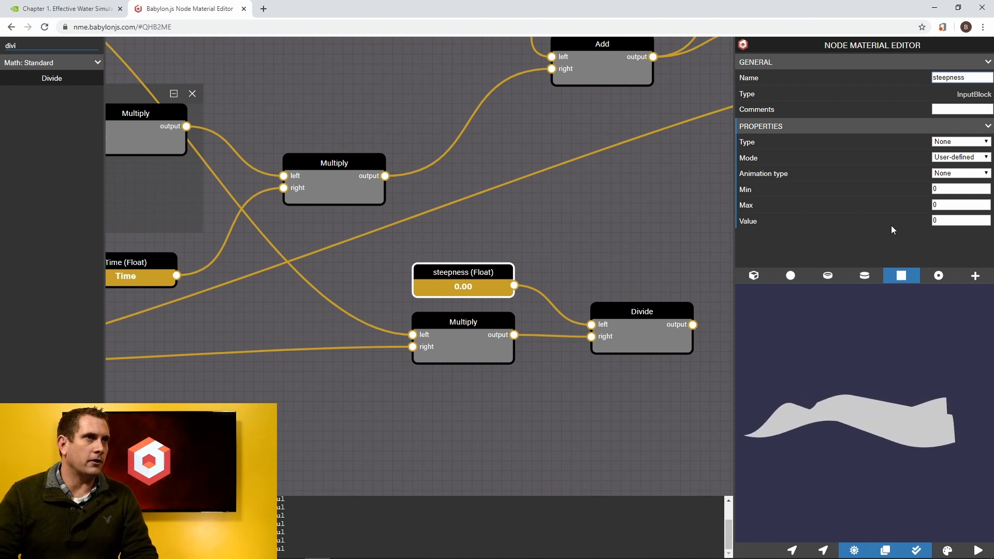
left_click(951, 78)
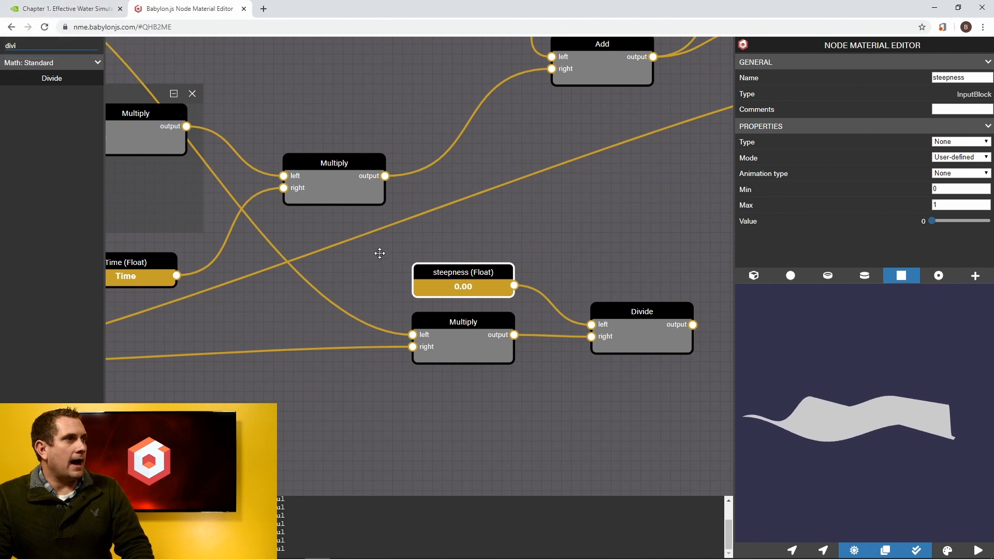
mouse_move(606, 357)
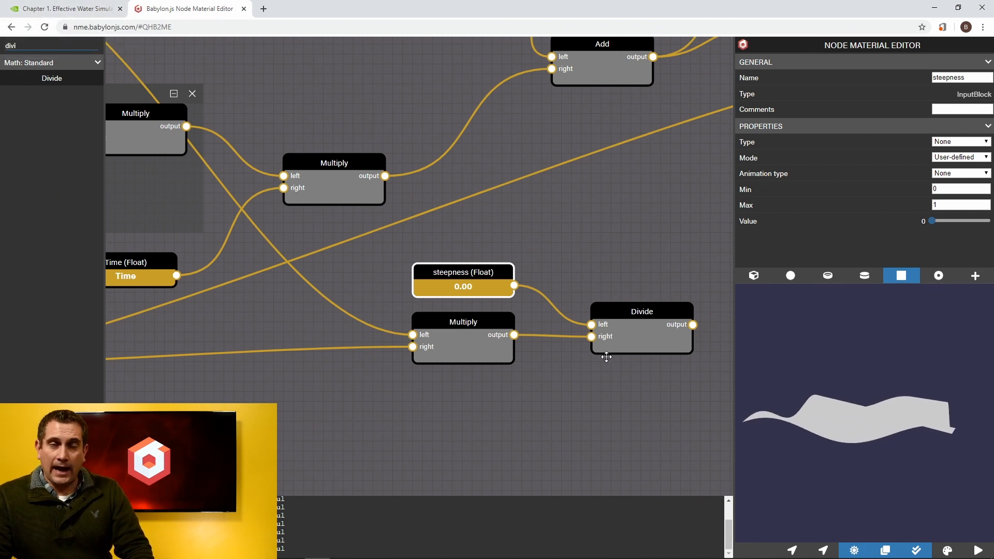
left_click(64, 9)
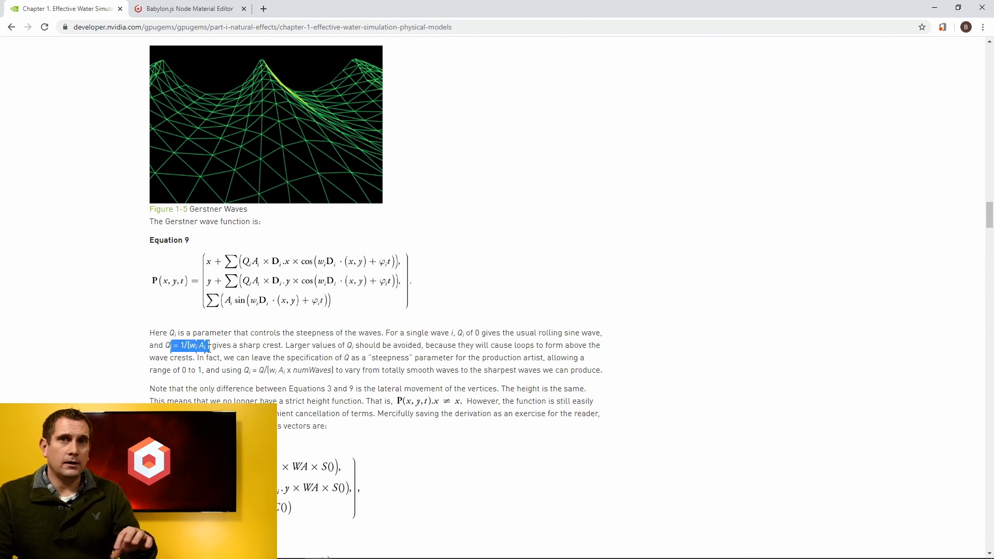
- Frame the steepness, Multiply and Divide nodes as a group titled Q, checking the equation
left_click(186, 8)
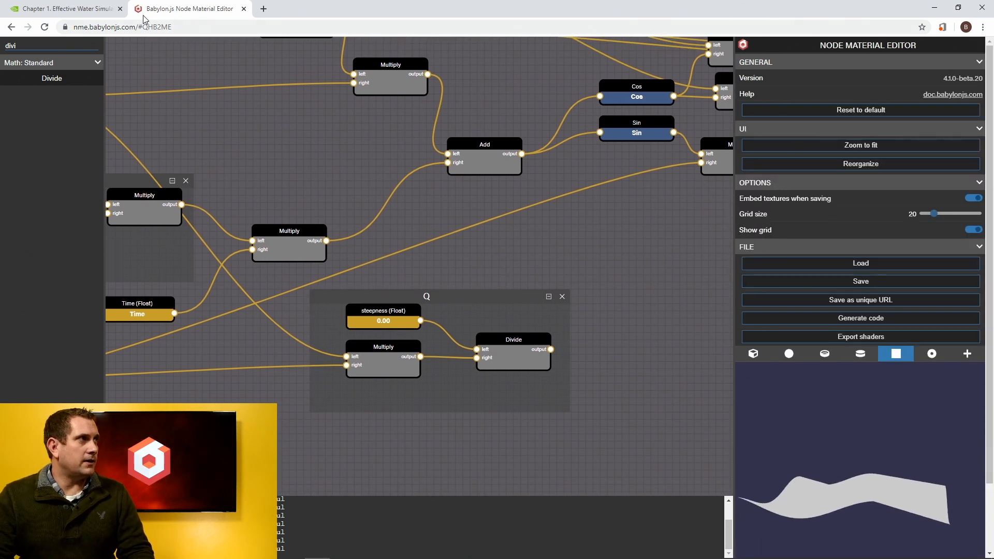
left_click(63, 8)
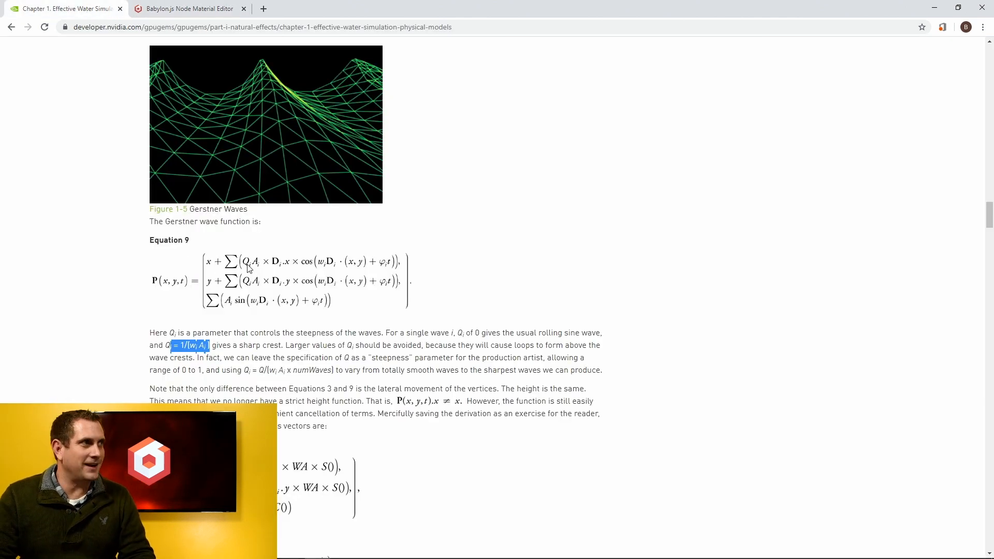
left_click(188, 8)
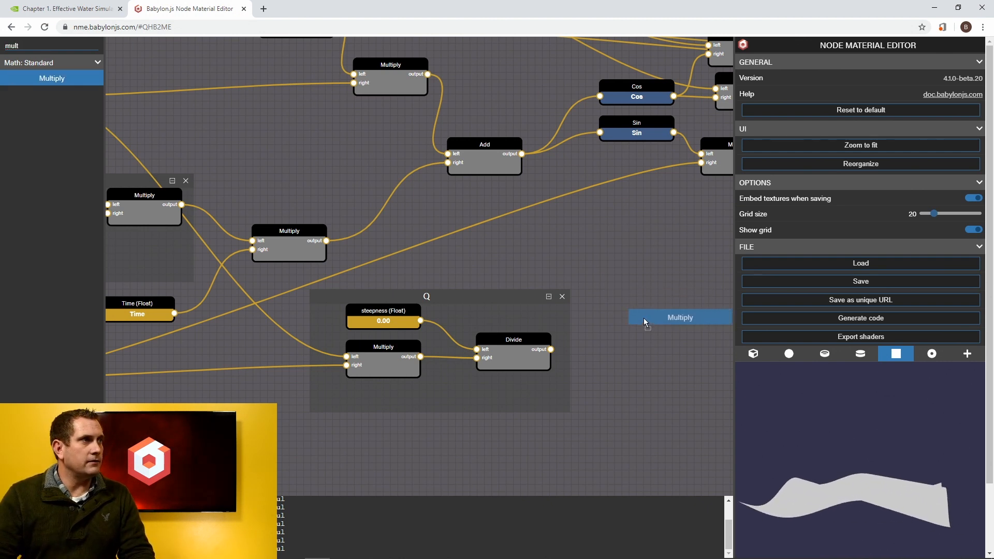
- Place a new Multiply node near the Cos and Sin nodes, rechecking Equation 9 in the GPU Gems article
left_click(680, 317)
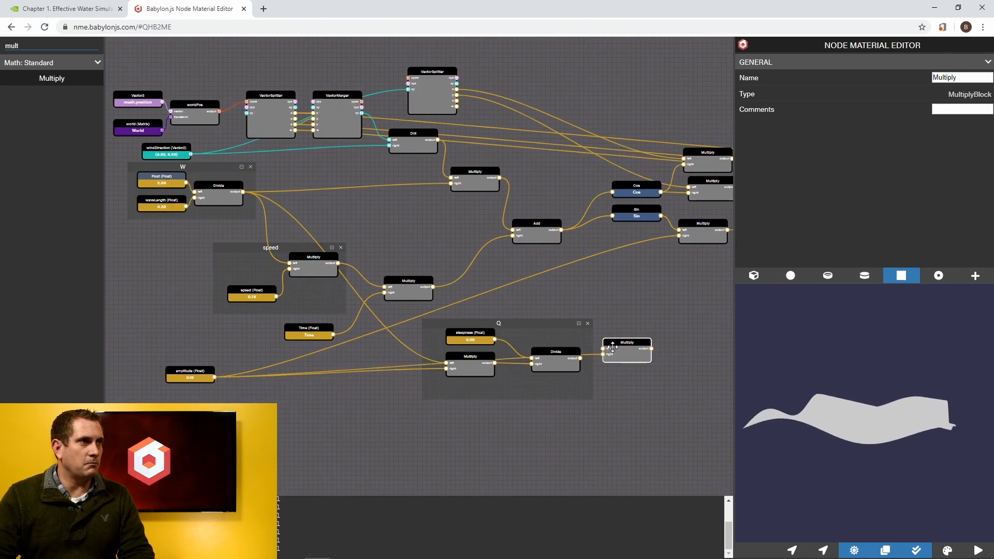
scroll("up", 3)
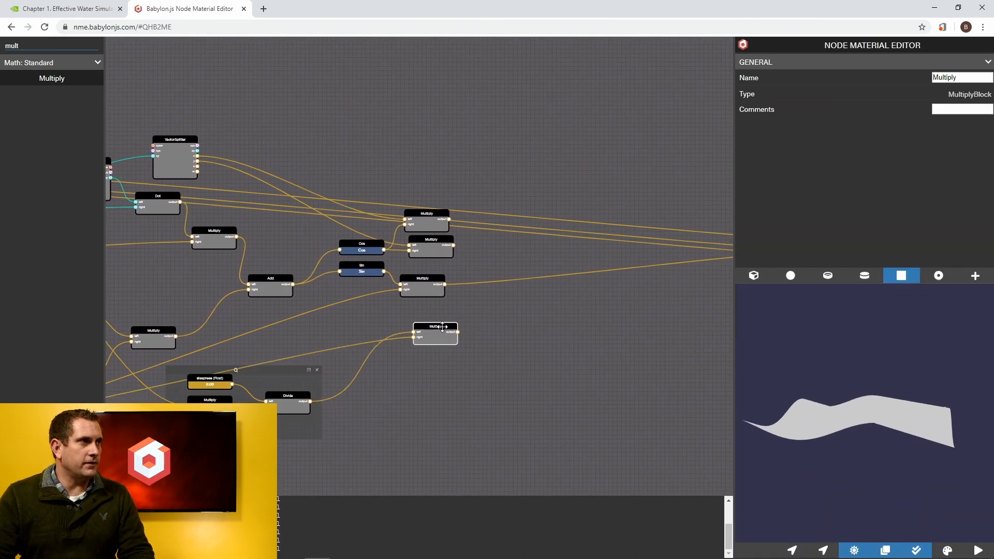
left_click(60, 8)
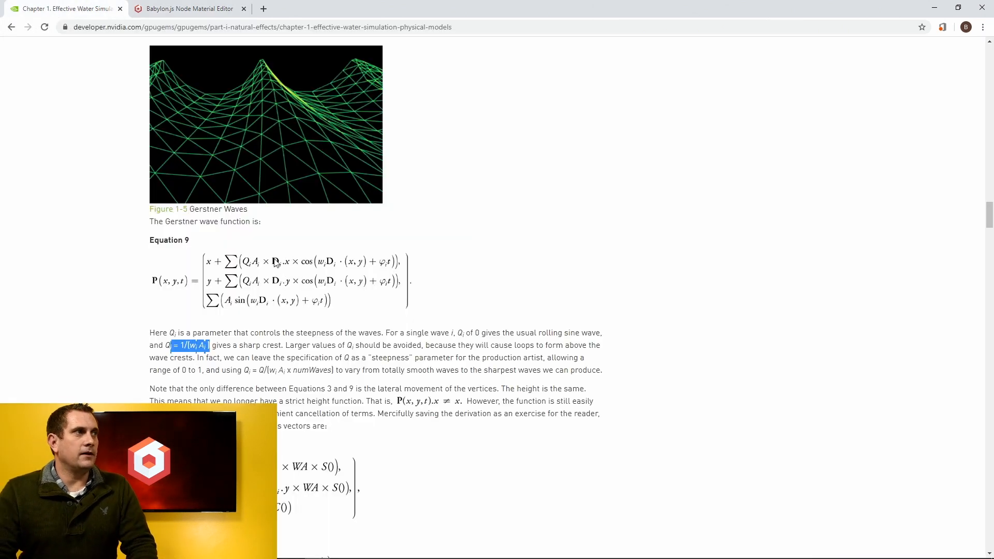
mouse_move(283, 266)
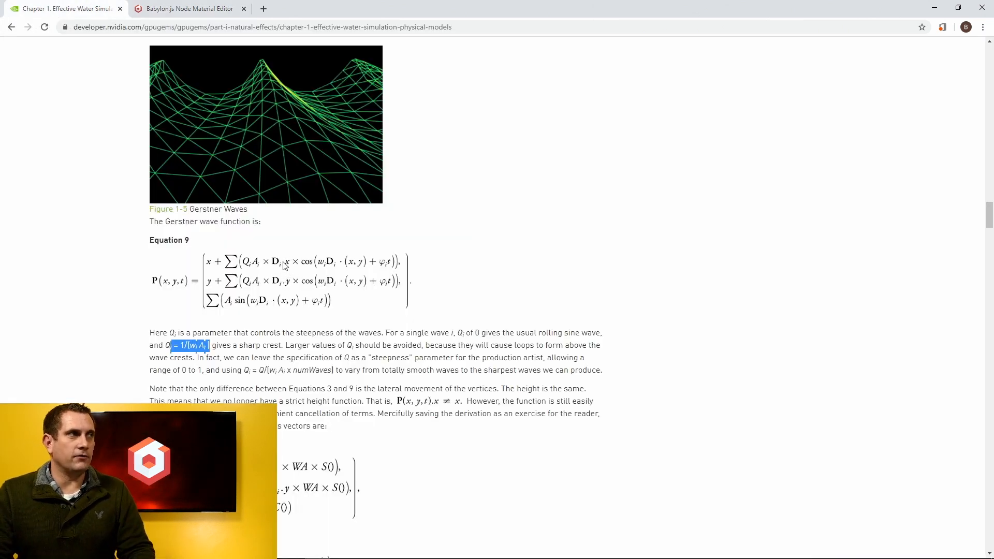
mouse_move(398, 298)
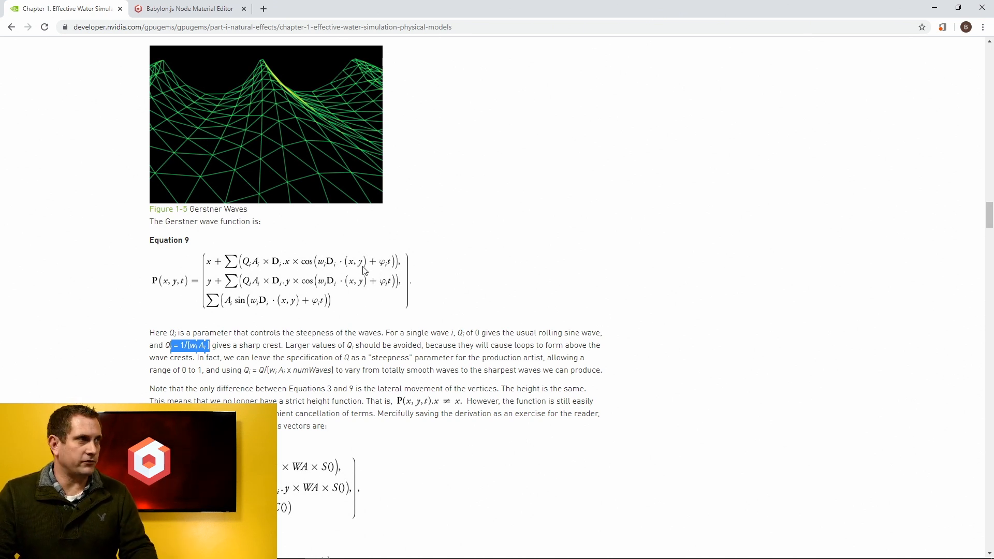
mouse_move(266, 267)
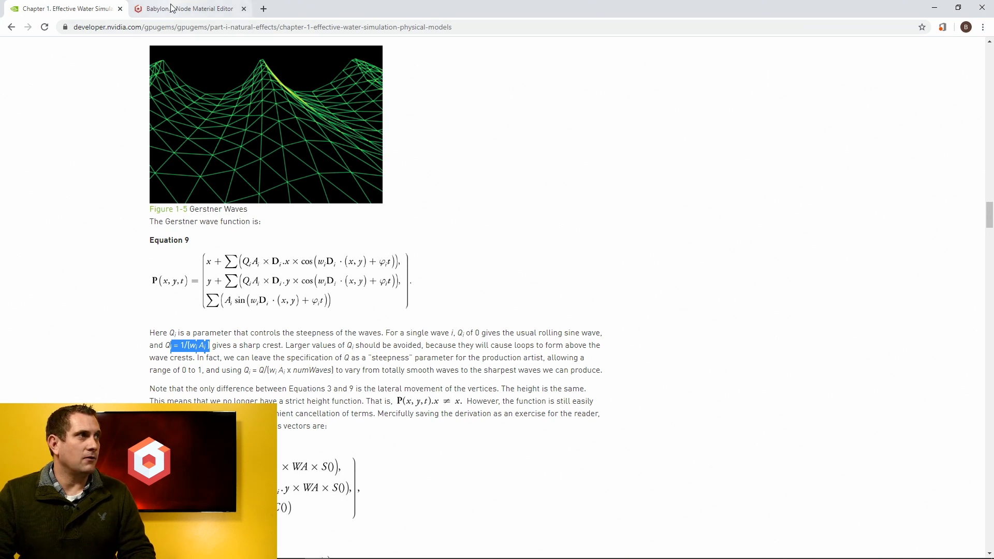
left_click(187, 8)
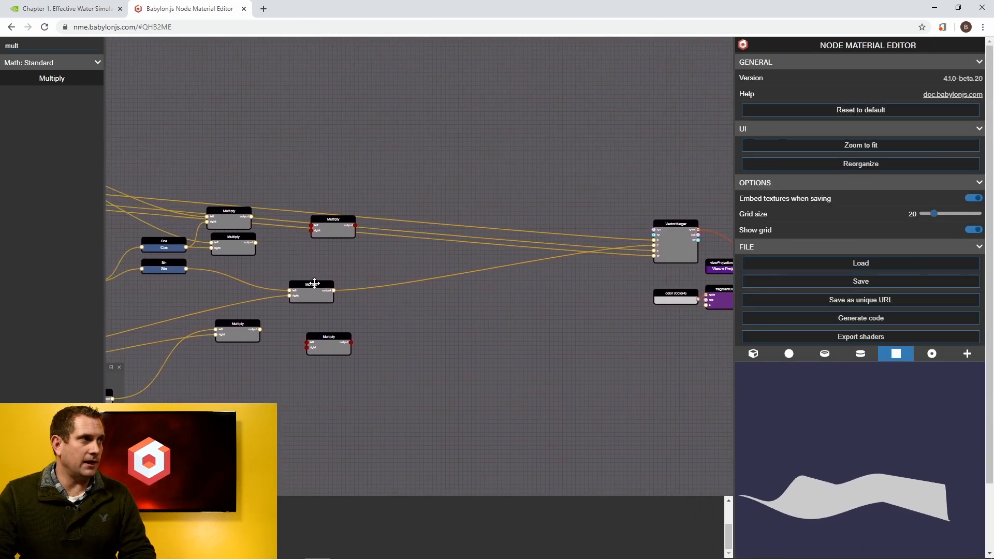
- Wire the Cos output and Q·A/direction outputs into the new Multiply inputs, verifying against Equation 9
left_click(328, 273)
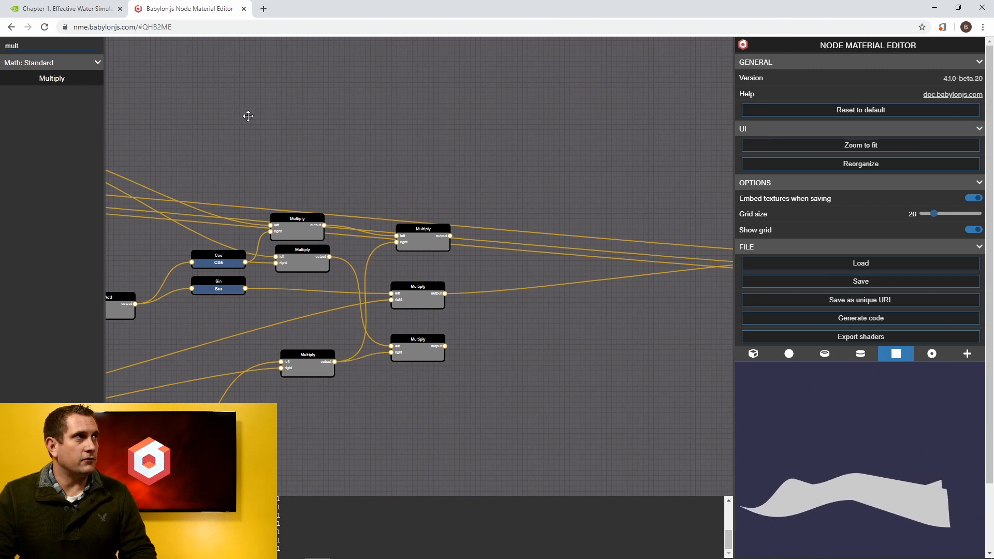
left_click(63, 8)
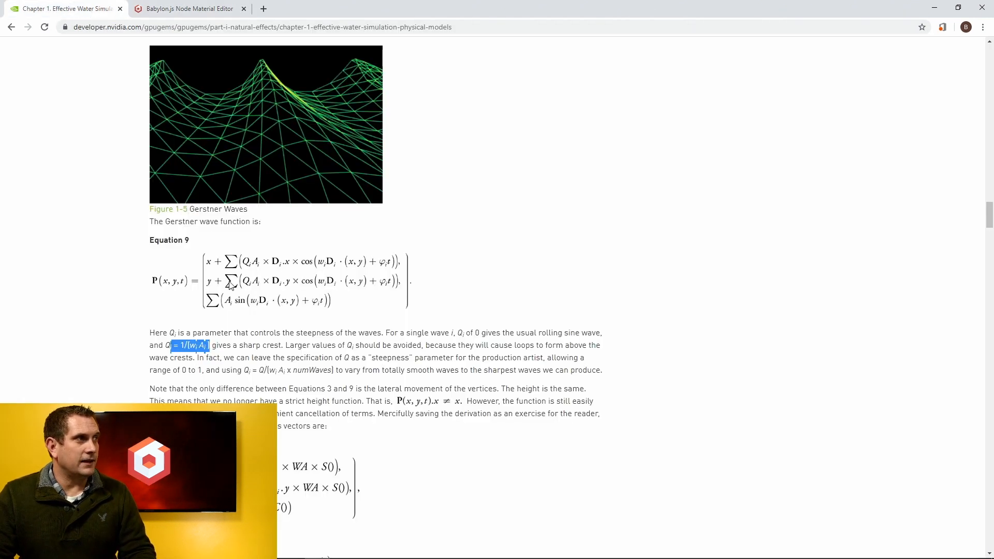
mouse_move(381, 273)
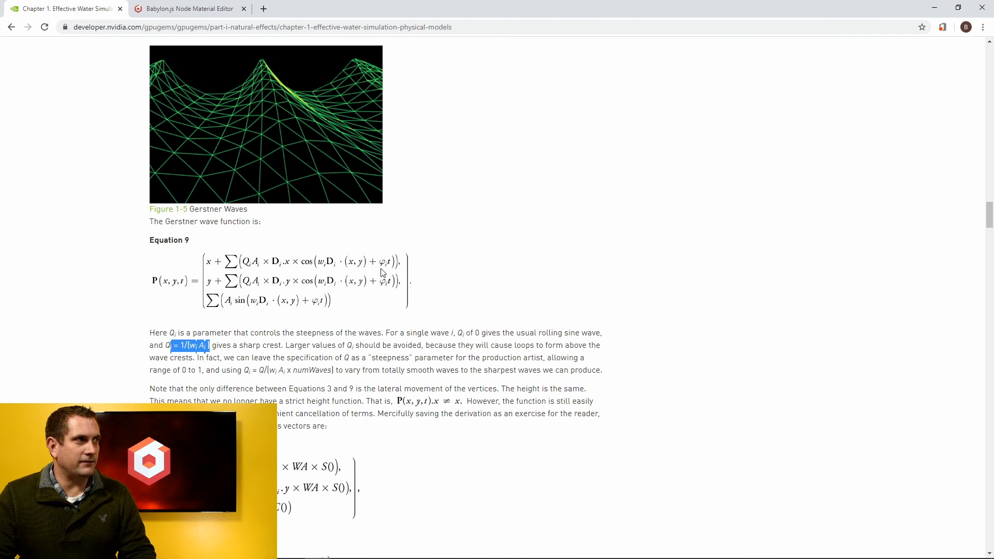
mouse_move(278, 292)
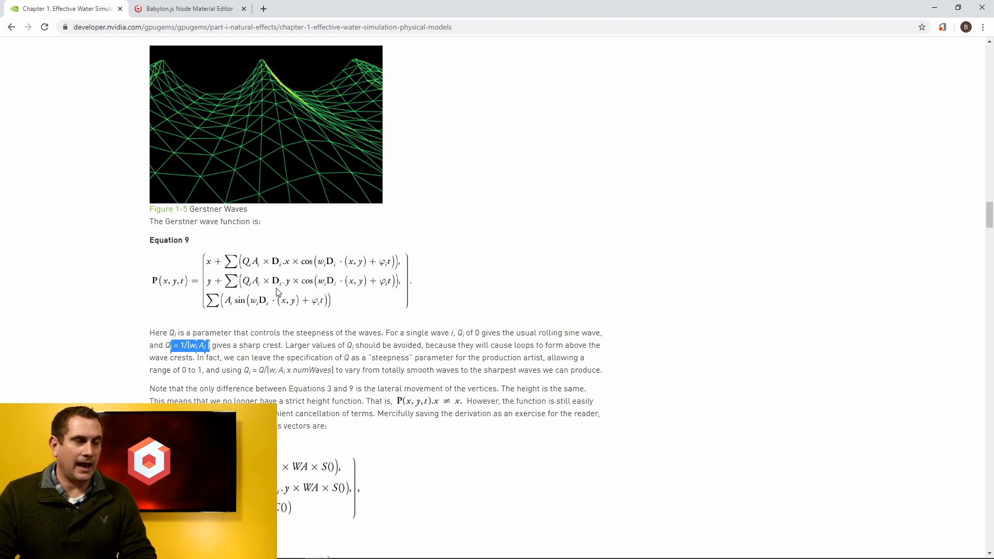
mouse_move(379, 298)
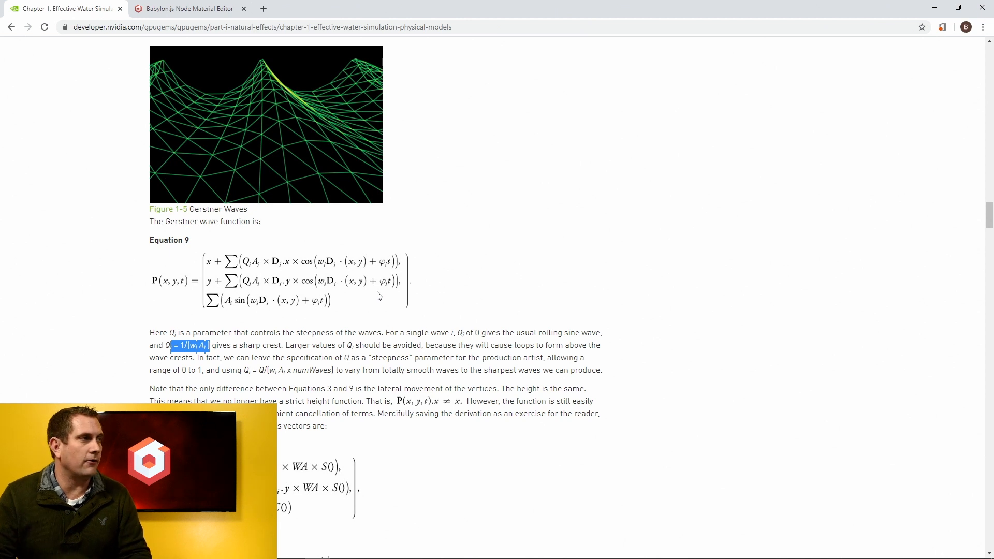
mouse_move(231, 177)
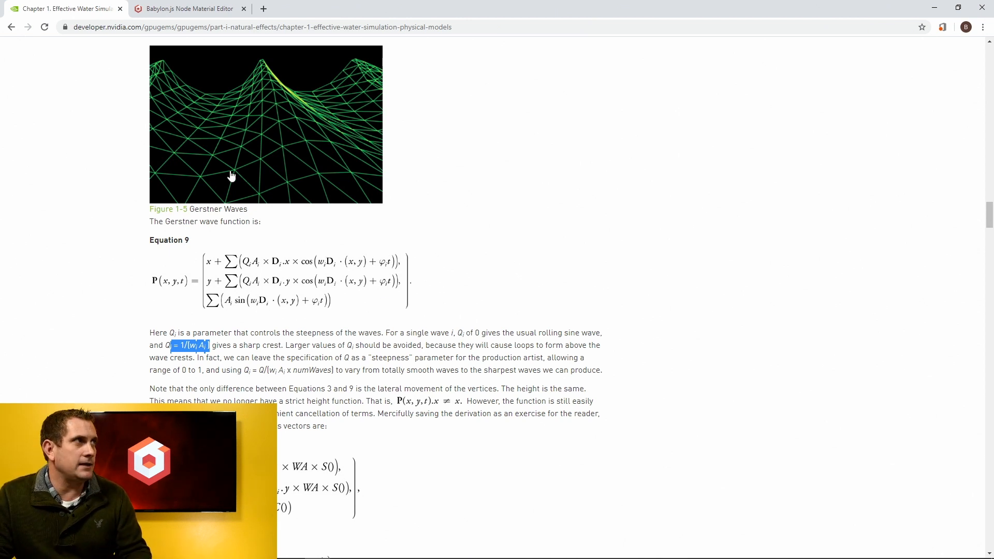
left_click(184, 8)
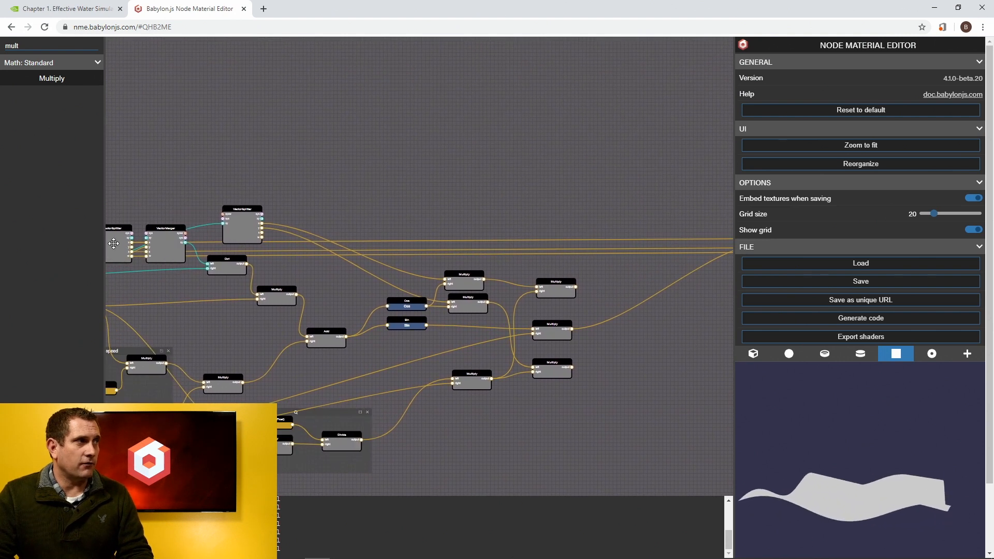
- Zoom on the worldPos splitter/merger and check the equation's x + term before searching for an Add block
scroll("up", 3)
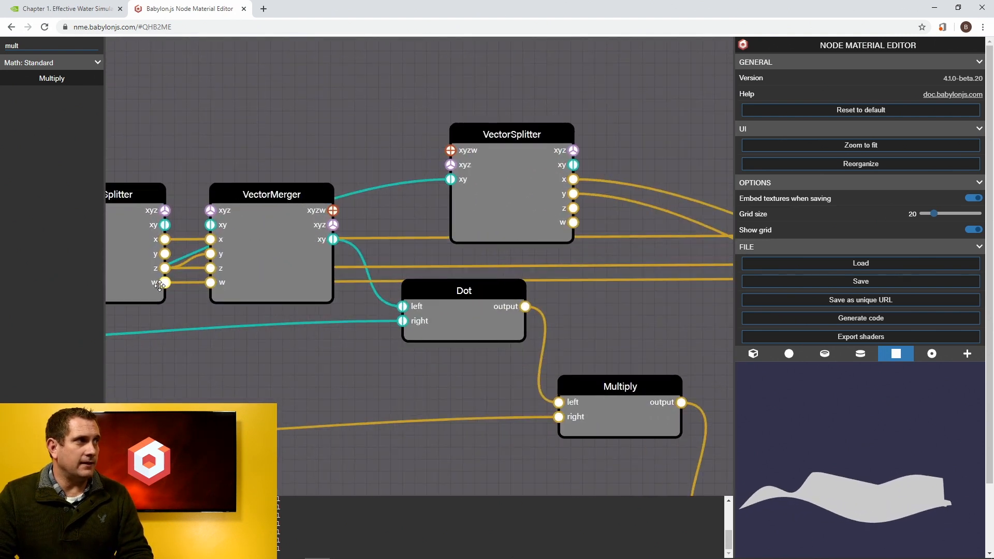
mouse_move(315, 335)
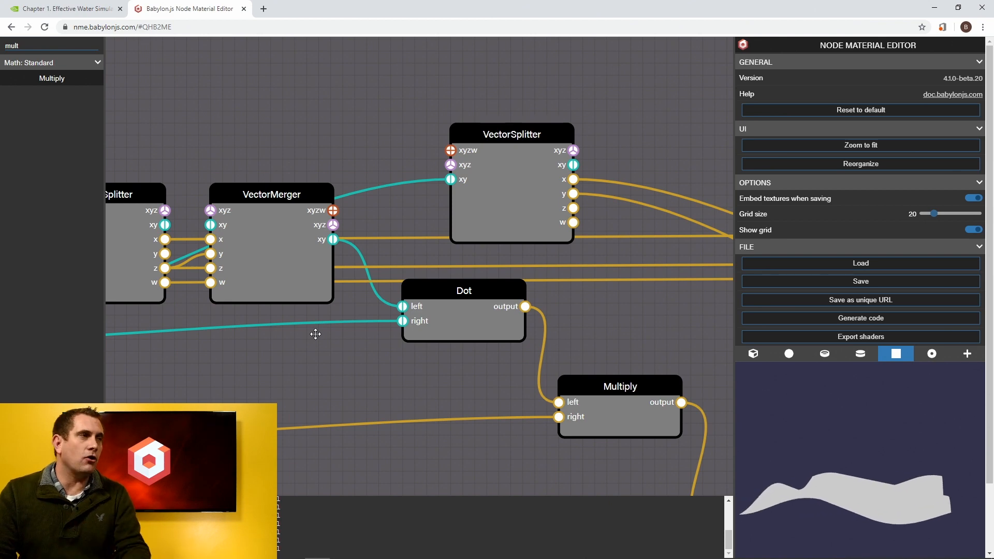
scroll("down", 3)
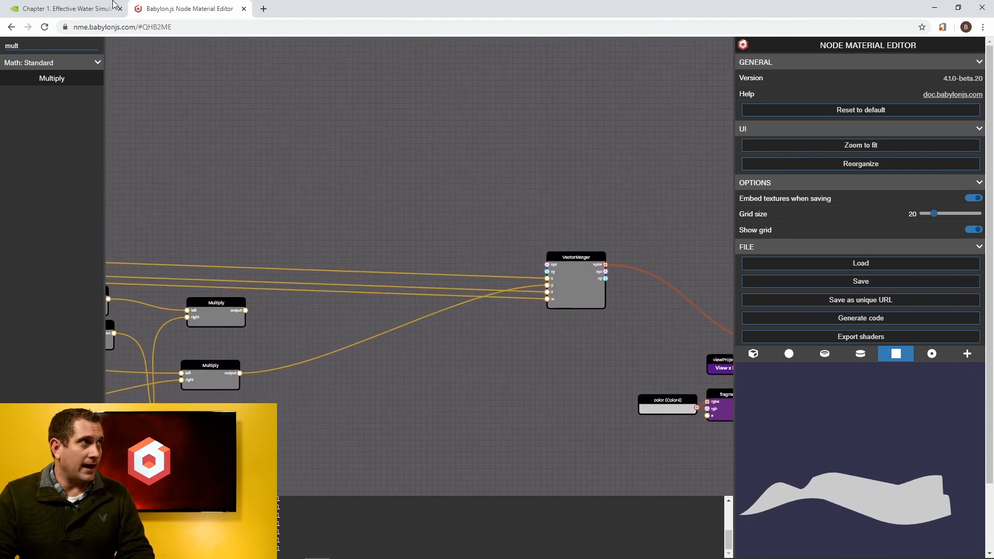
left_click(60, 8)
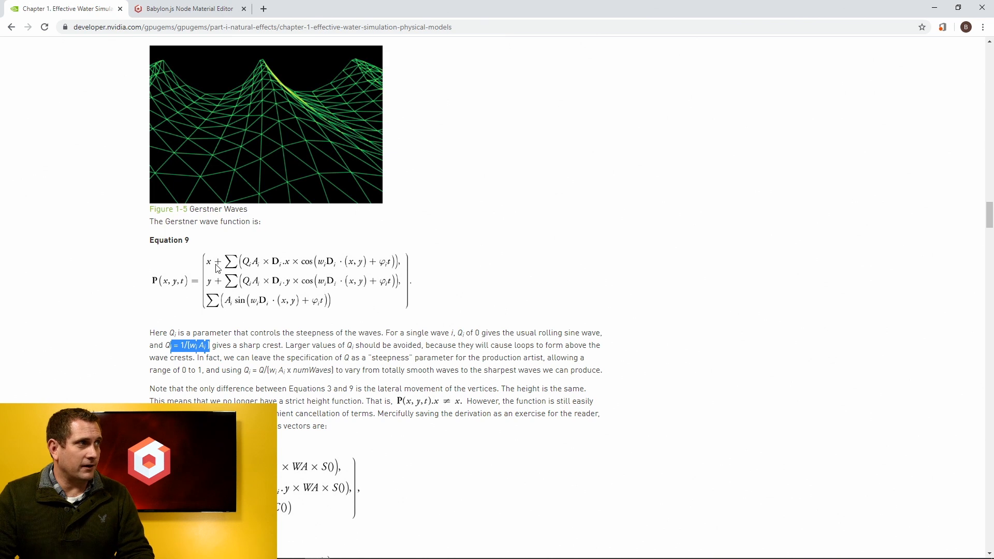
mouse_move(411, 265)
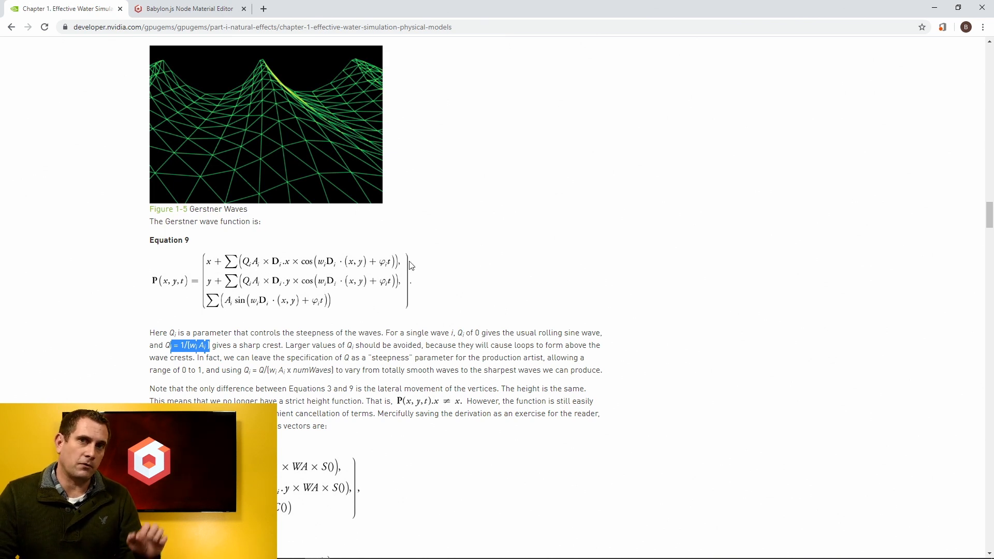
mouse_move(222, 260)
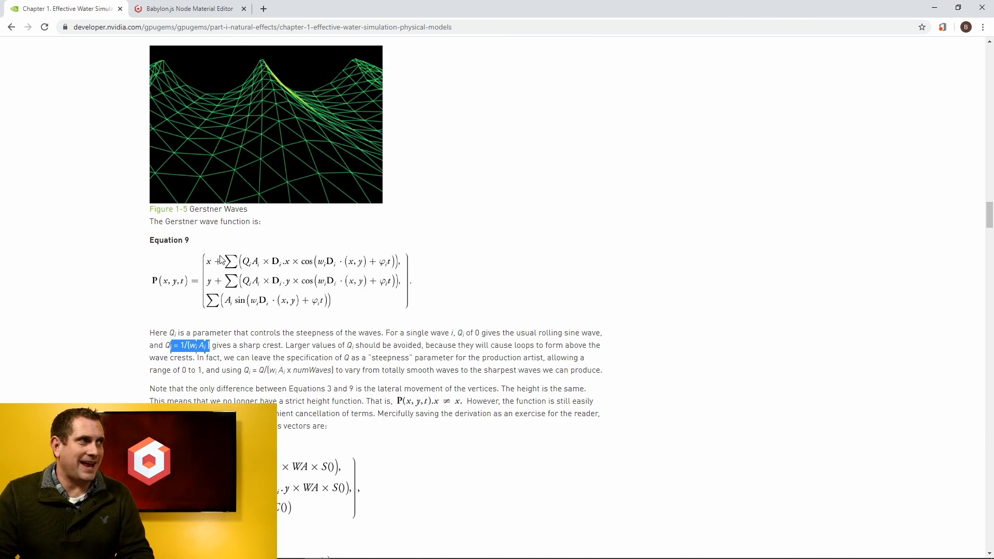
mouse_move(210, 267)
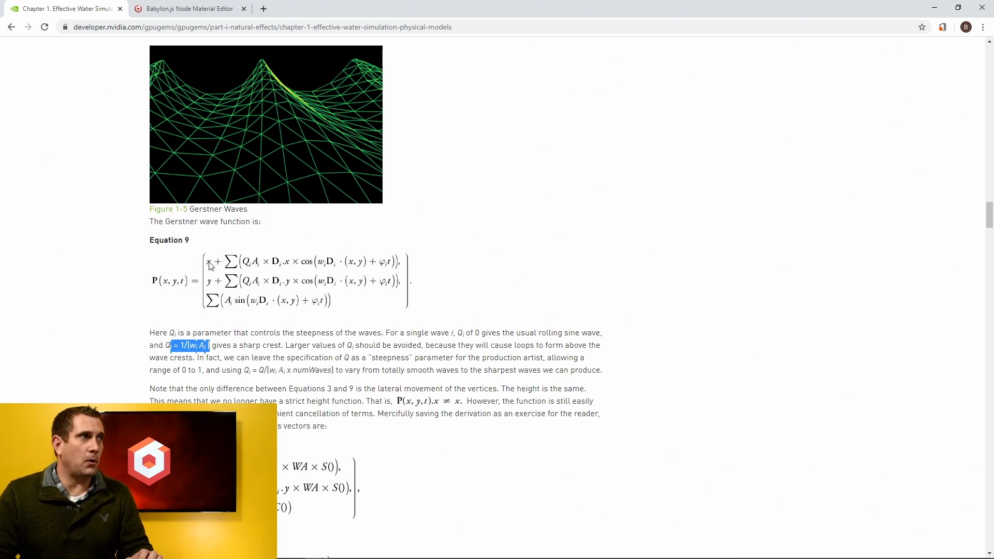
left_click(188, 9)
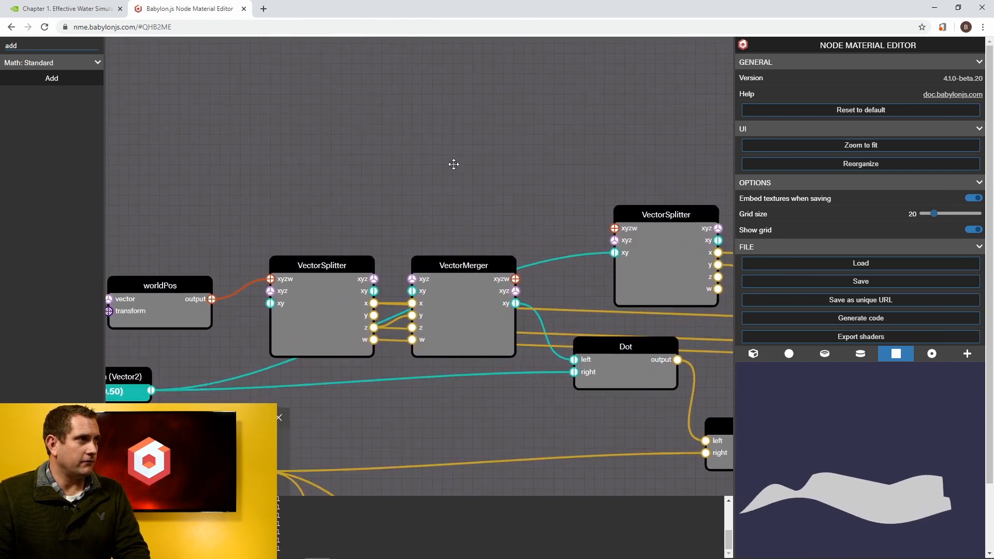
- Add two Add blocks taking the X and Z Multiply products as their left inputs, per the Gerstner equation
left_click(52, 77)
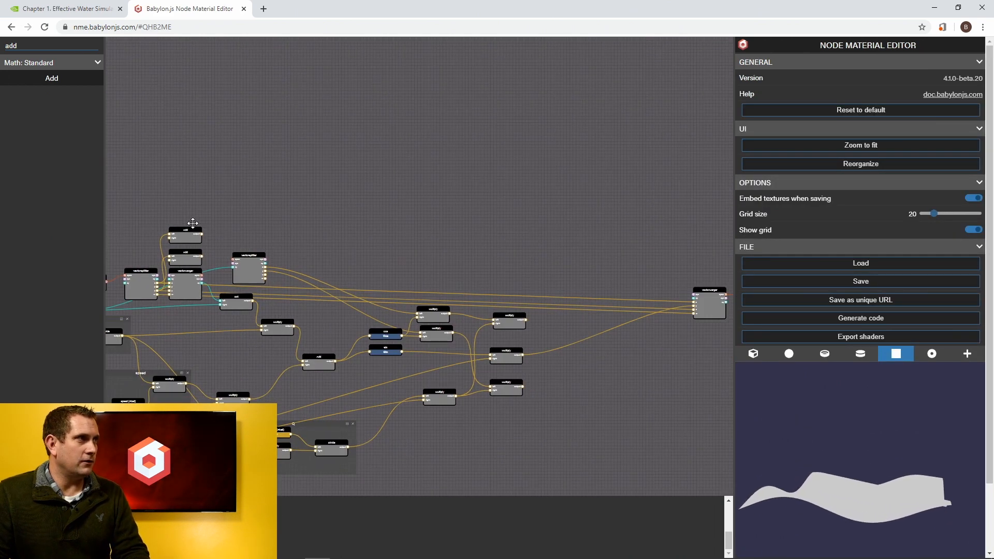
left_click(184, 230)
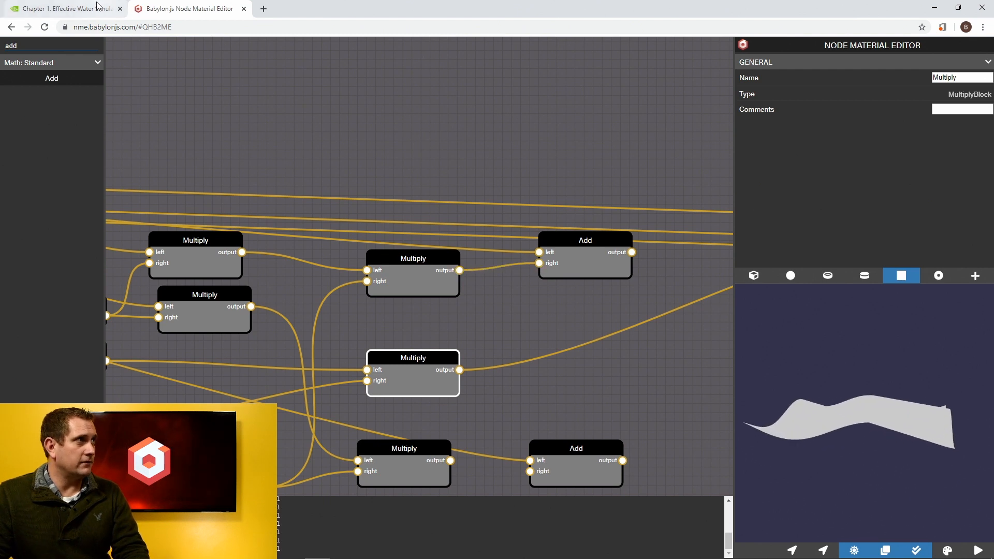
left_click(60, 9)
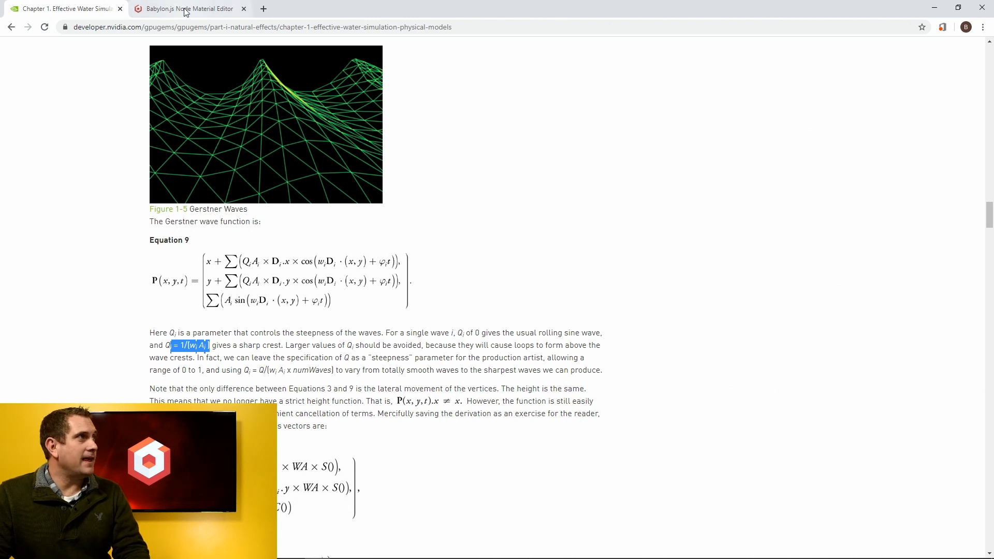
left_click(187, 9)
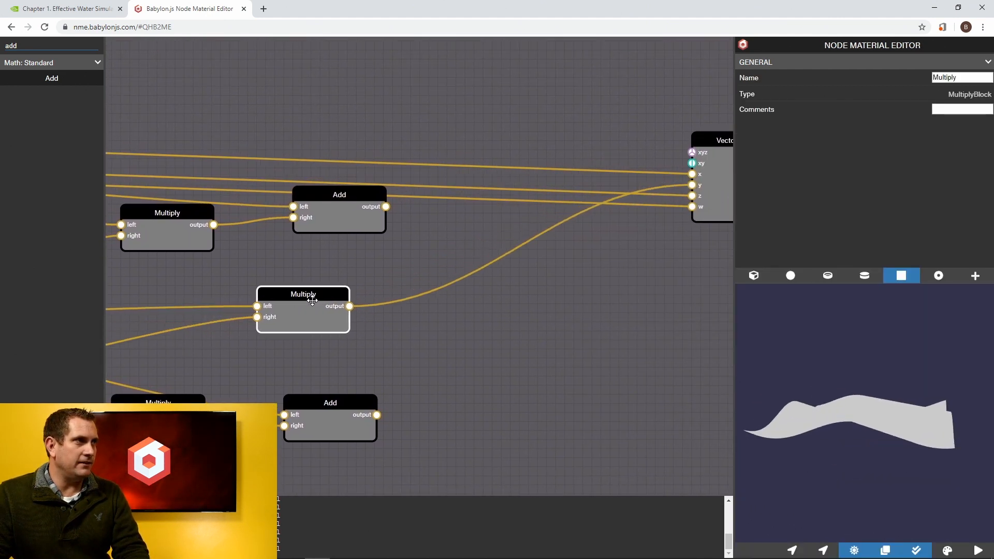
- Connect the Add outputs to the VectorMerger position inputs and inspect the steepness Float settings
left_click_drag(304, 293, 340, 303)
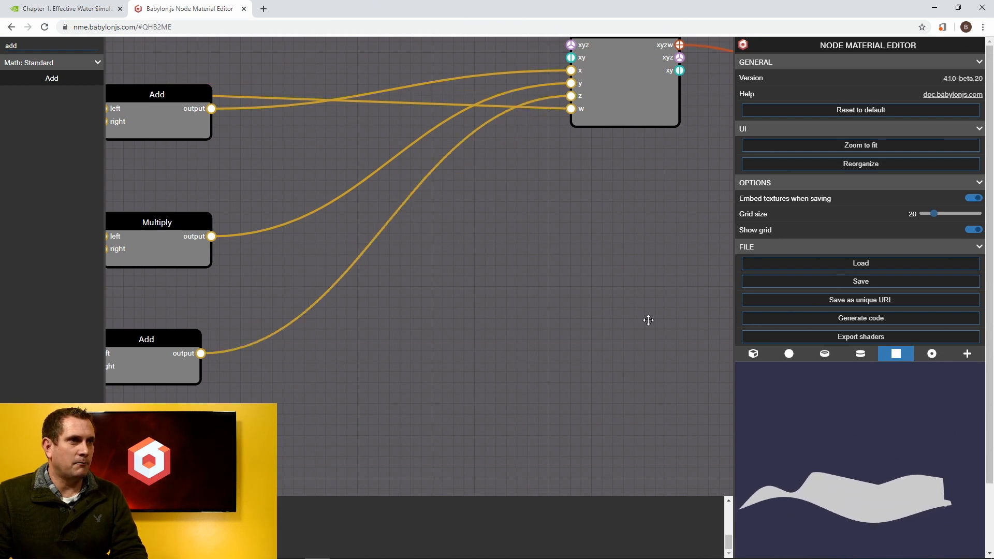
mouse_move(331, 389)
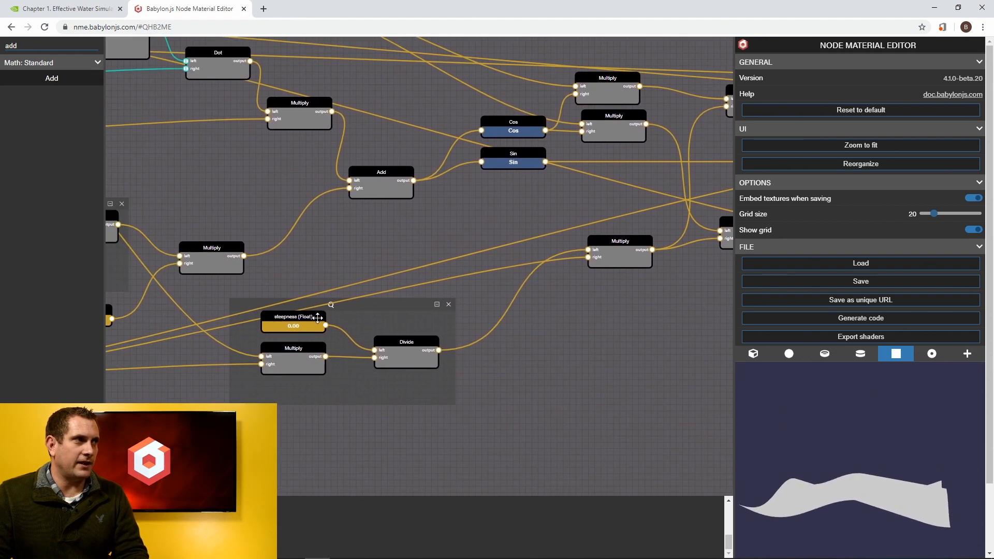
left_click(293, 317)
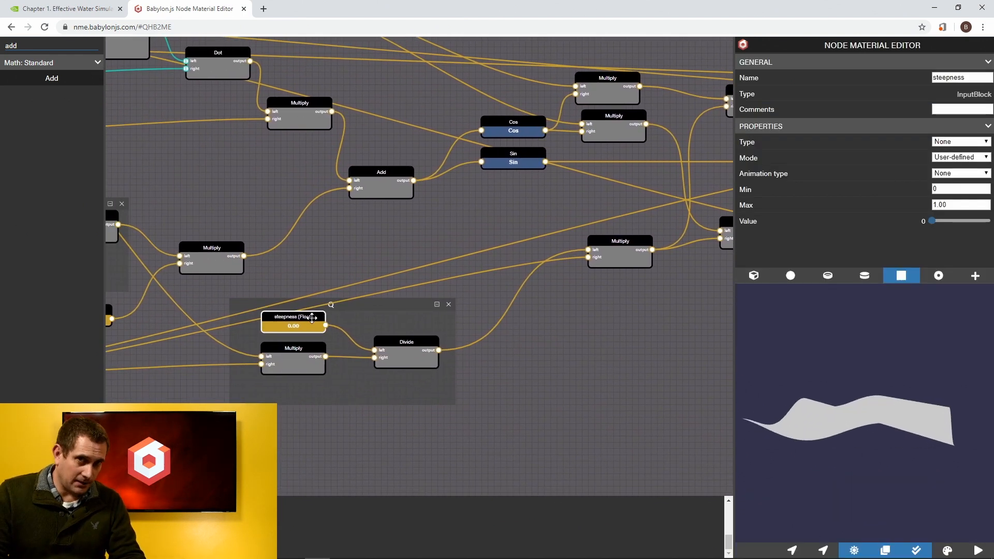